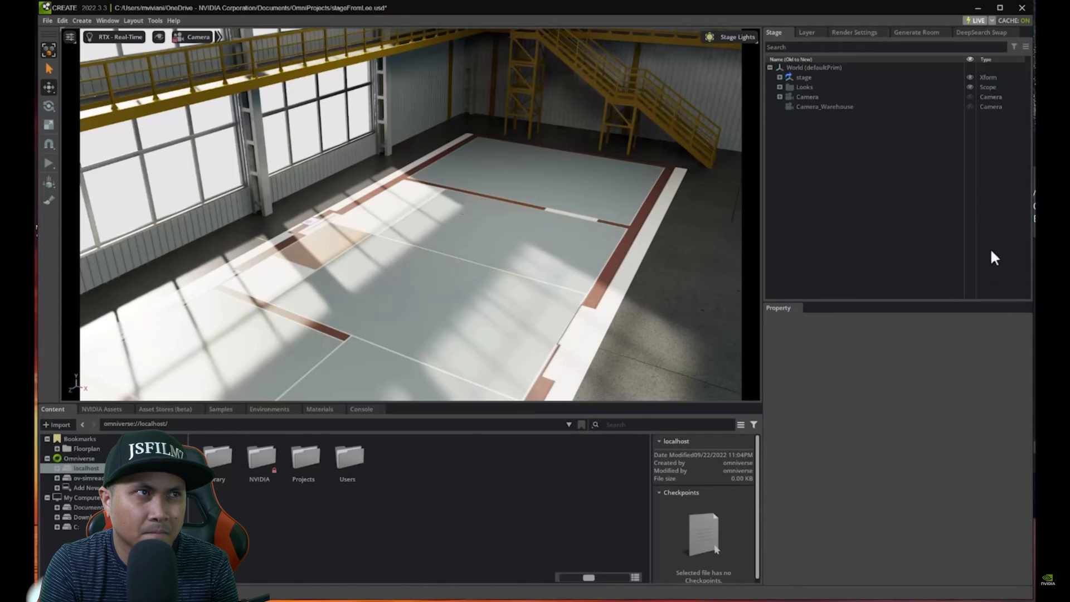
View the warehouse scene through the Camera_Warehouse camera
left_click(199, 36)
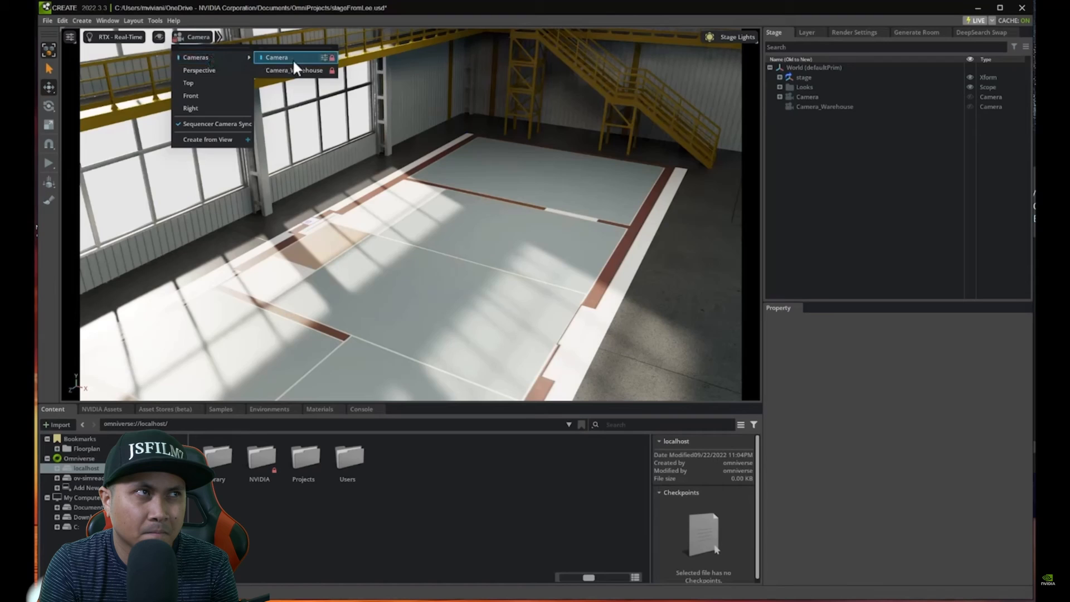
left_click(293, 69)
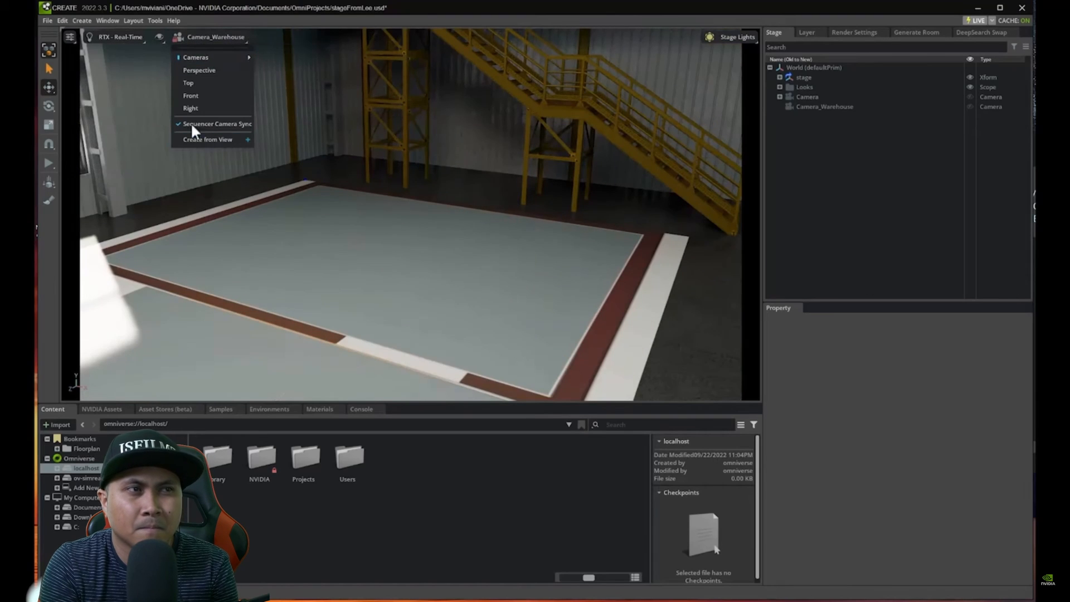
Draw a freehand BasisCurves outline just inside the marked warehouse floor rectangle
left_click(81, 21)
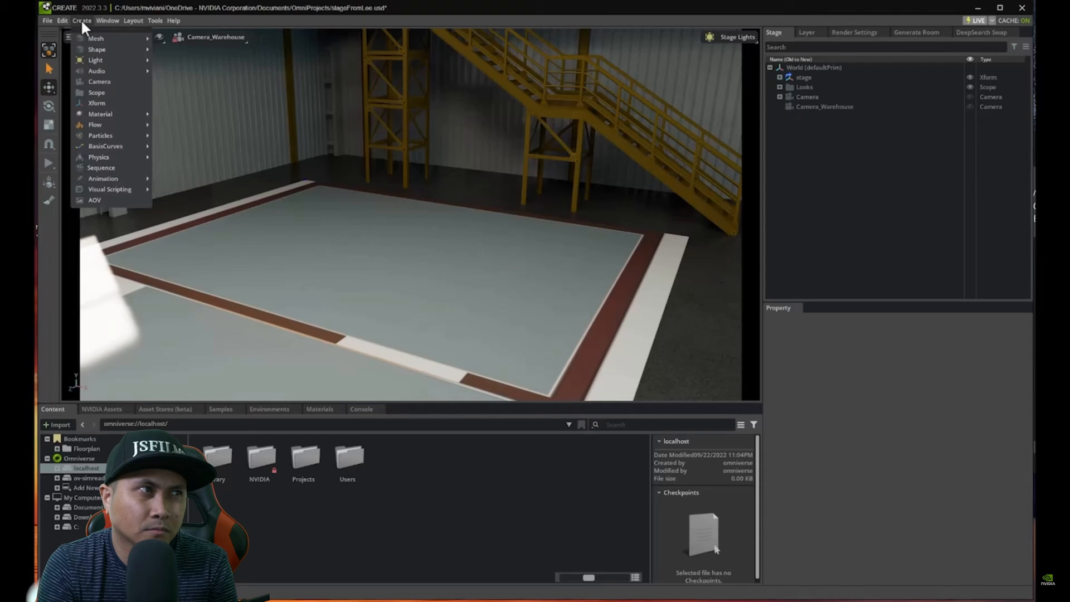
mouse_move(105, 146)
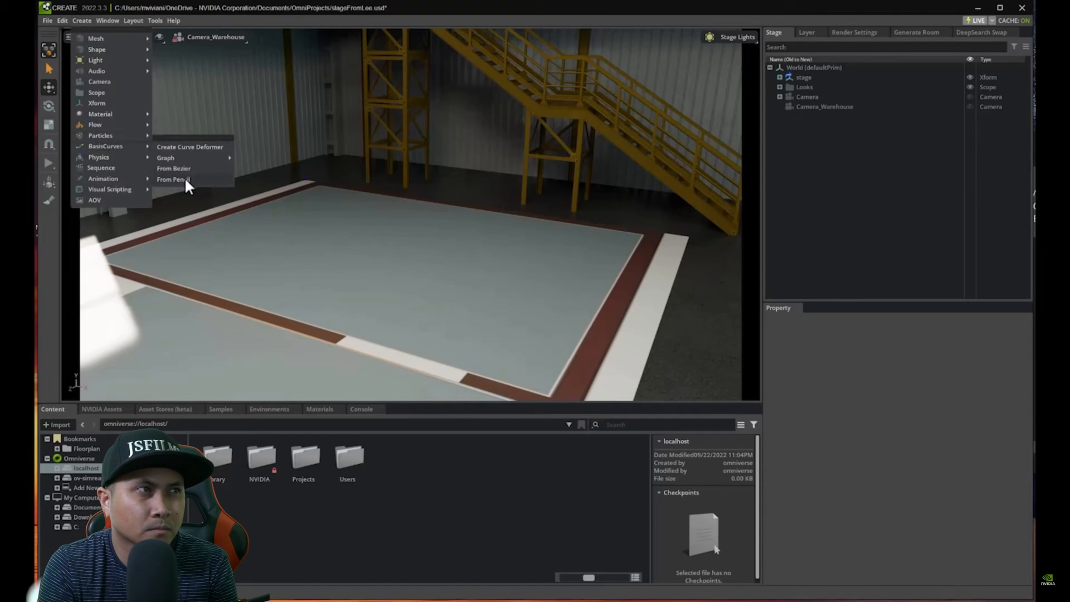
left_click(174, 178)
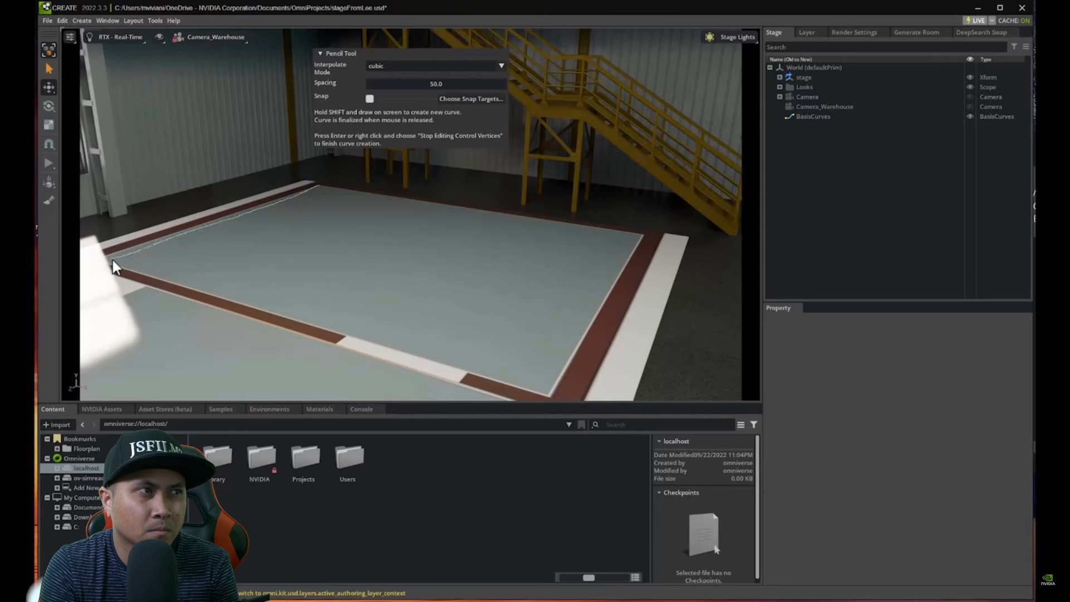
left_click_drag(115, 265, 501, 377)
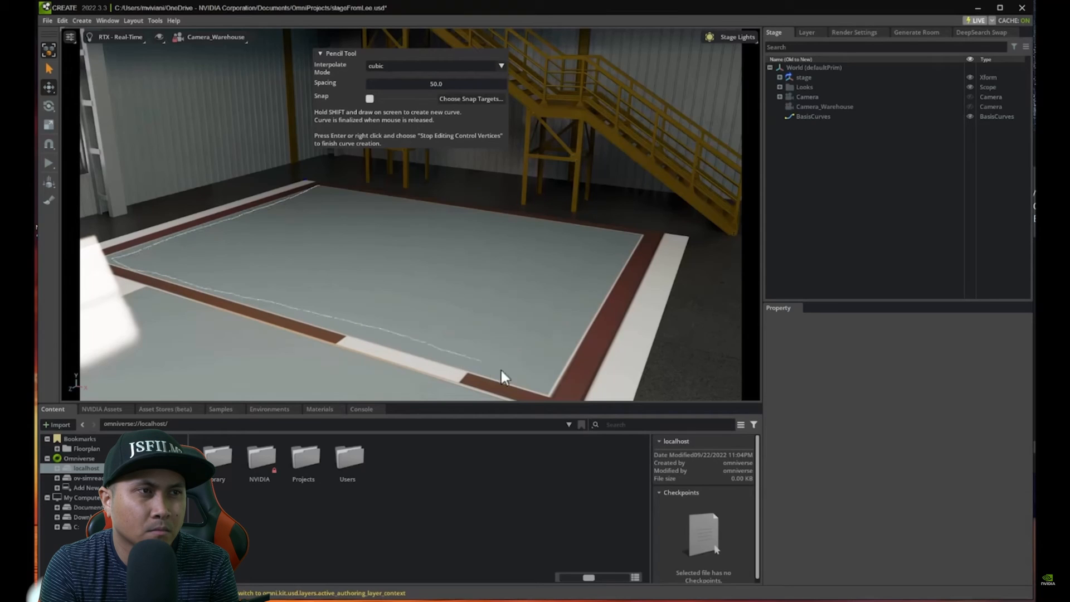
left_click_drag(501, 379, 617, 245)
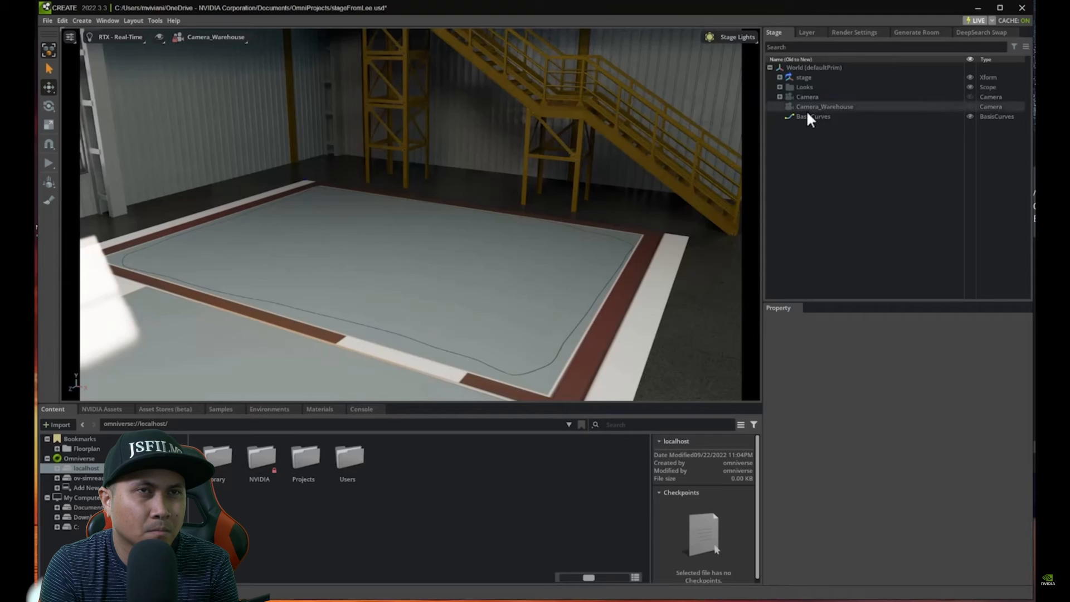
Make a concrete Warehouse floor area from the curve and generate warehouse items with AI
left_click(813, 116)
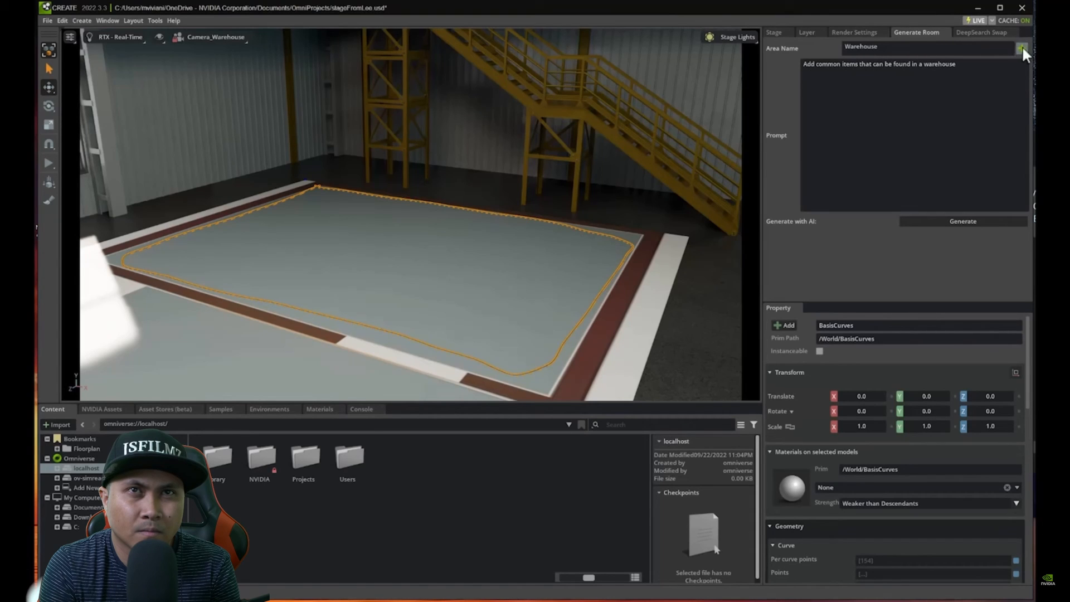
left_click(1022, 47)
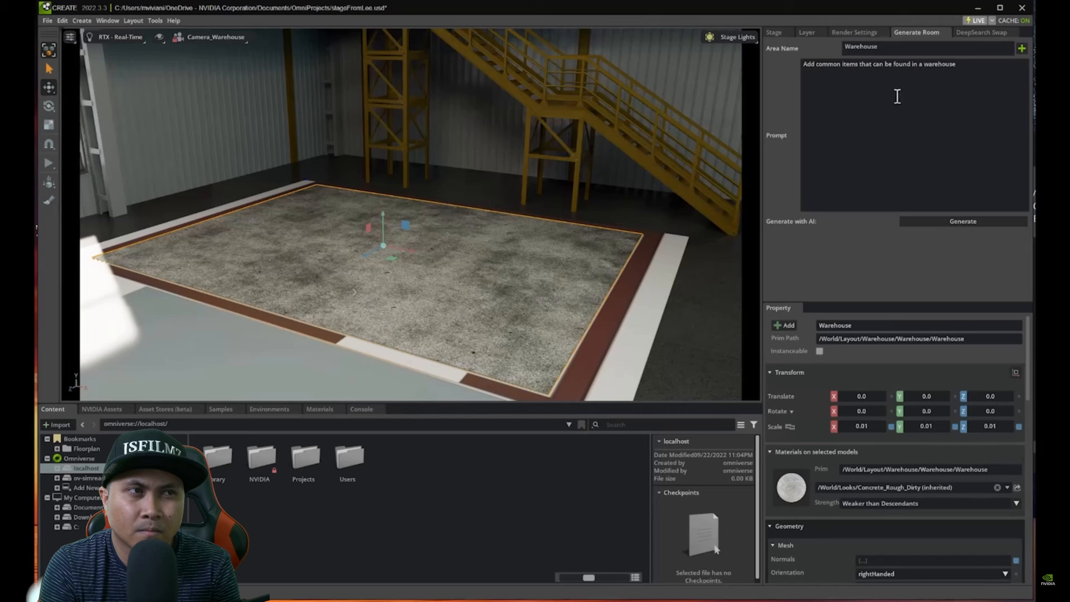
mouse_move(939, 113)
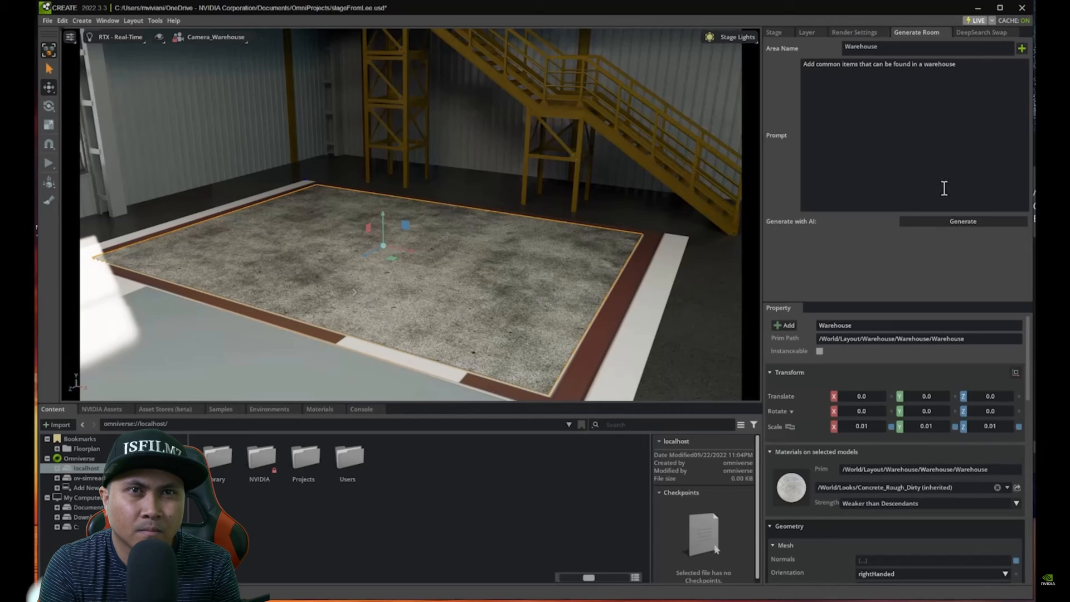
left_click(963, 221)
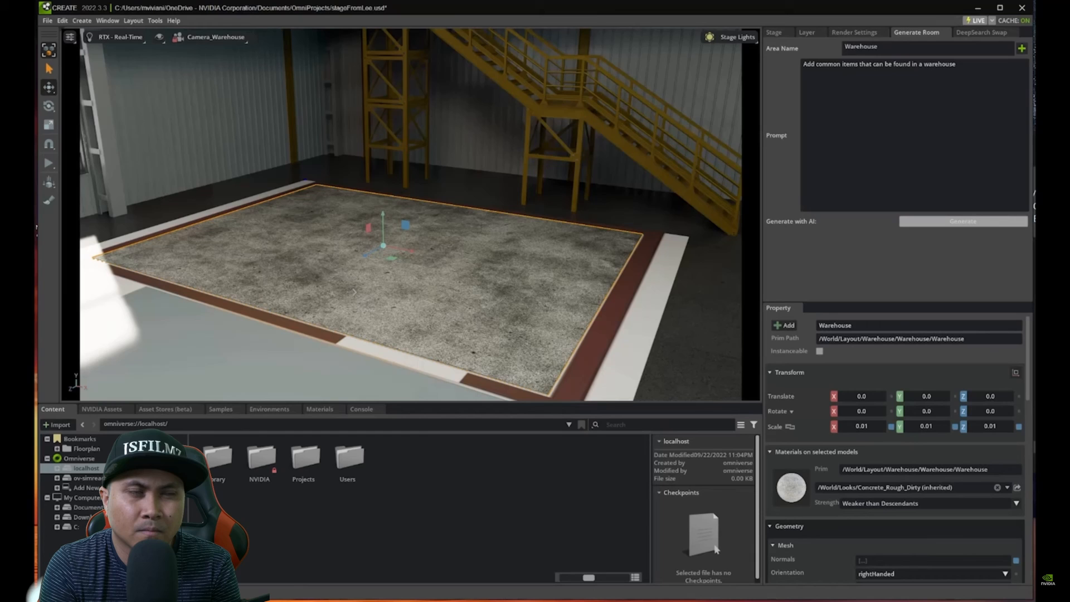
Review the generated Warehouse items: Parts_Pallet_1, Cardboard_Boxes_Pallet_2, Manual_Pallet_Jack_2 and others
left_click(962, 221)
type("would")
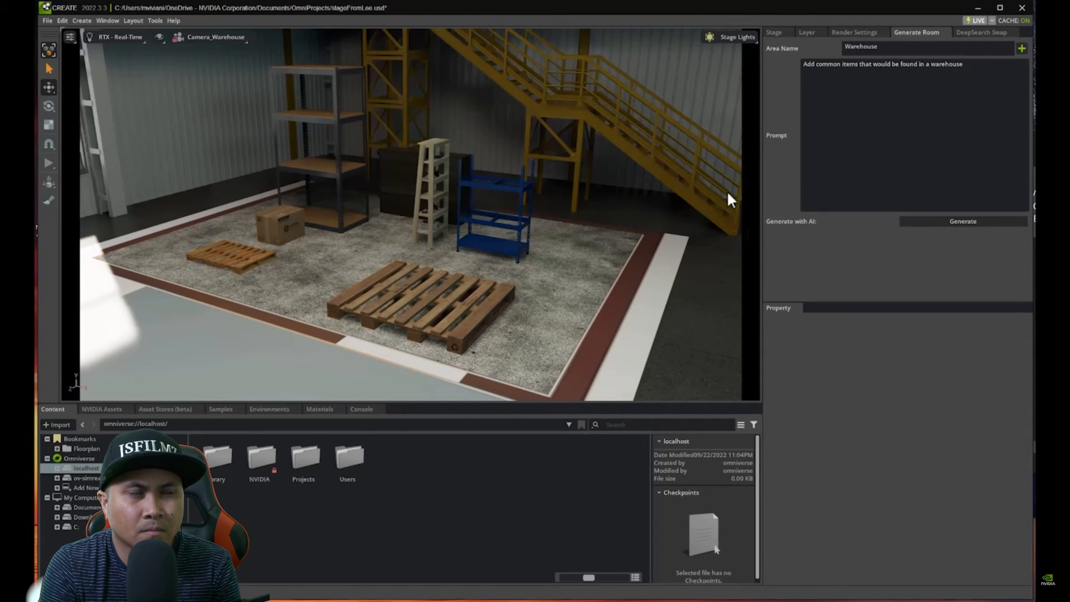
left_click(773, 32)
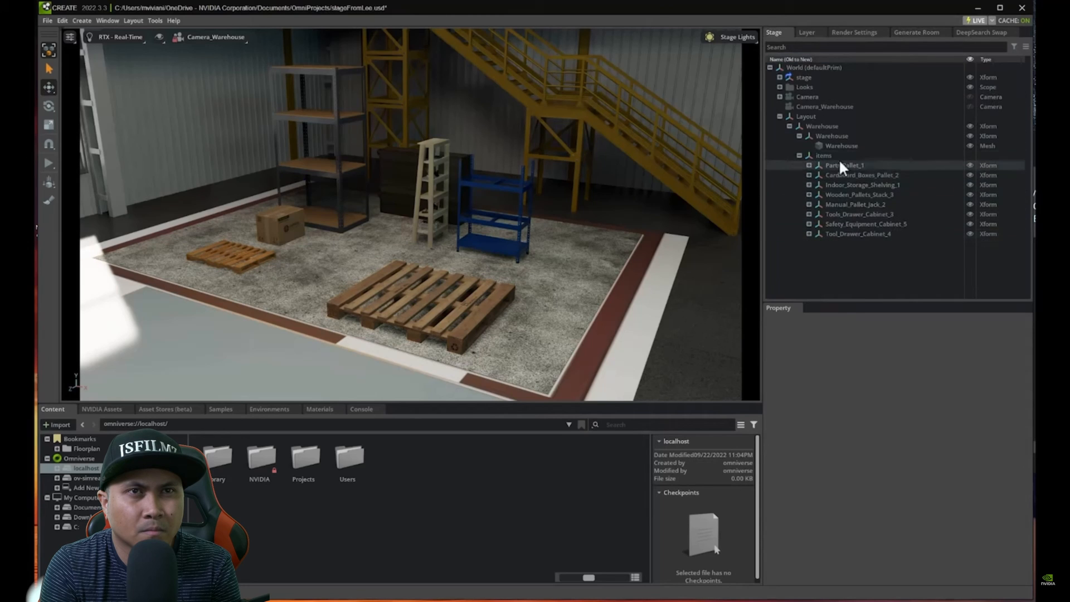
left_click(855, 204)
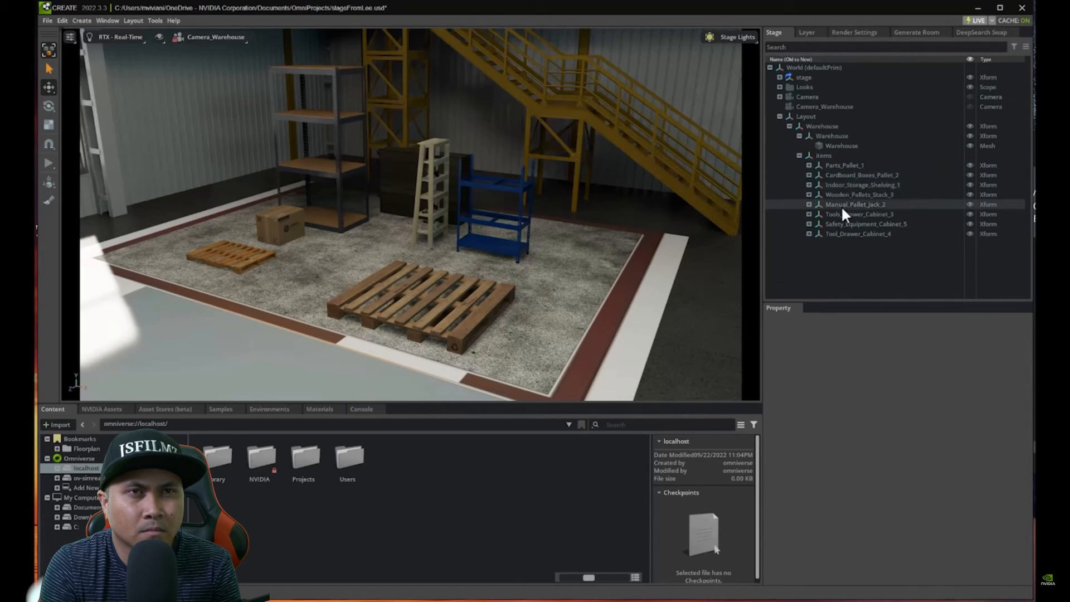
left_click(863, 183)
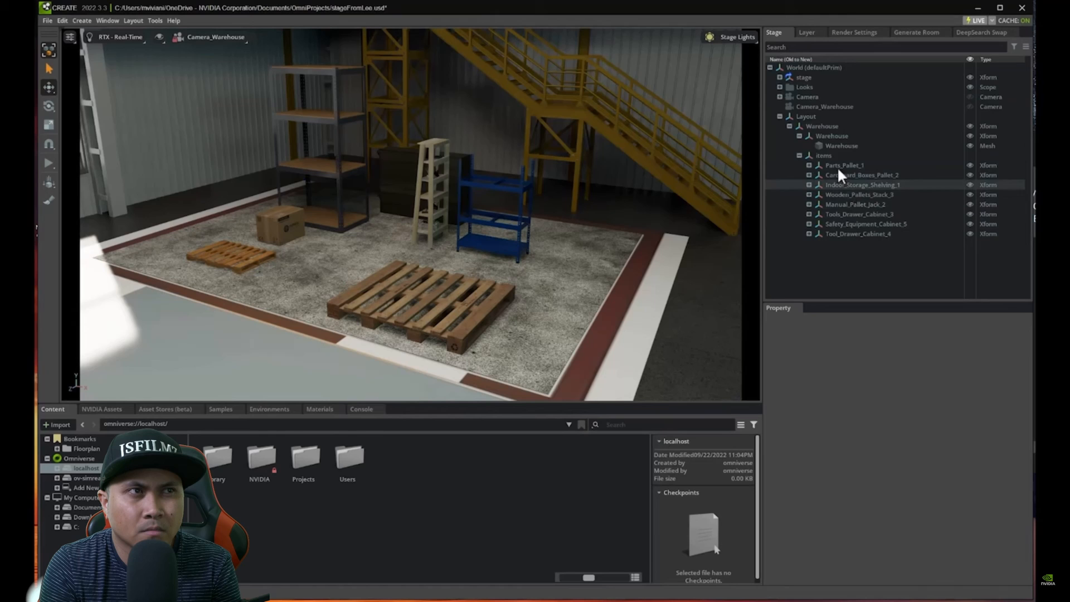
left_click(844, 165)
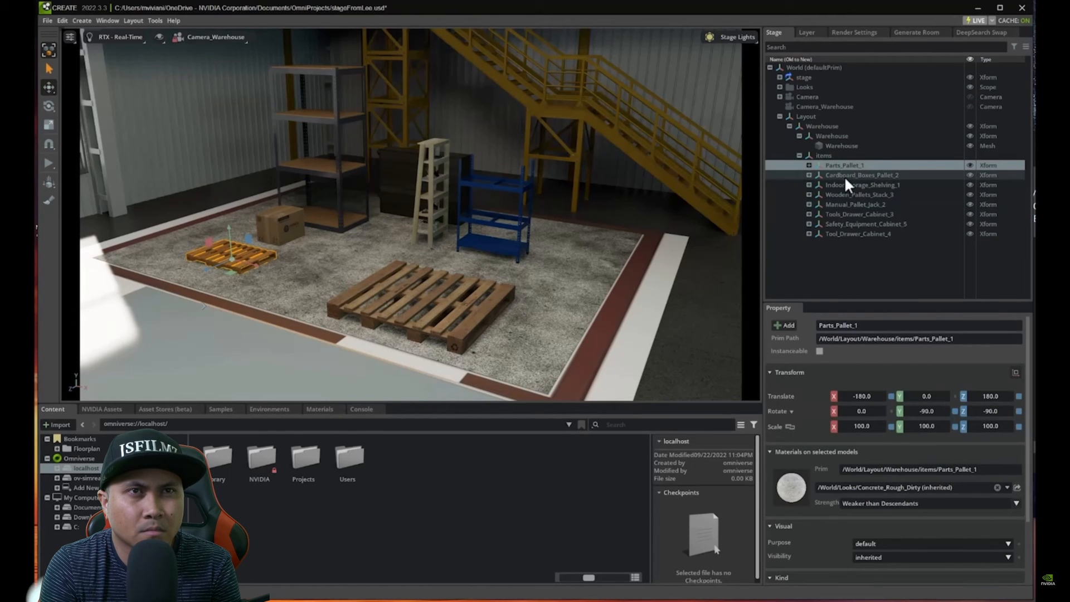
left_click(861, 175)
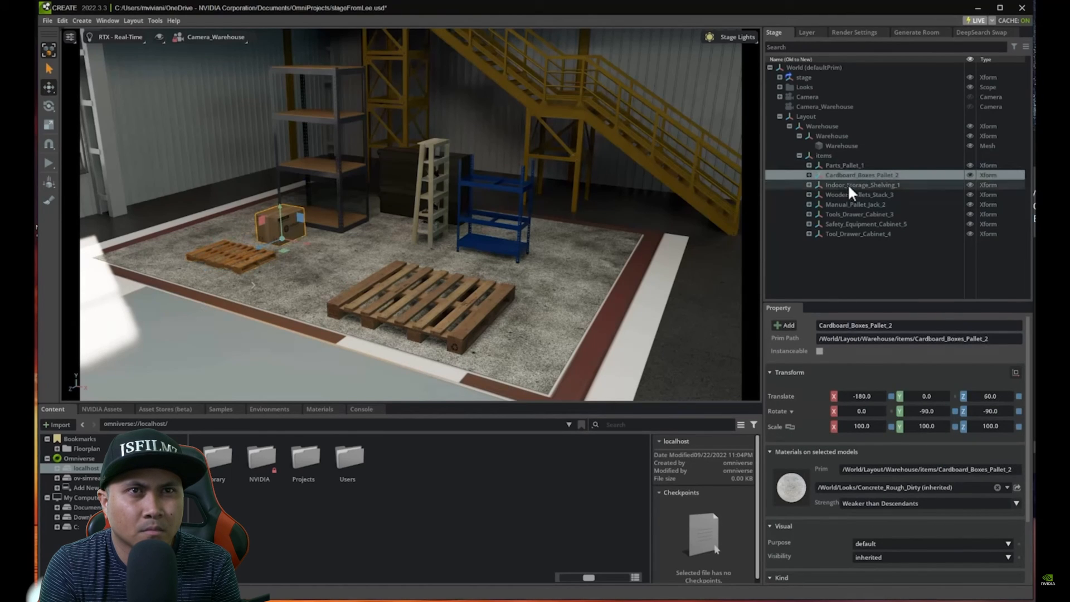
left_click(854, 204)
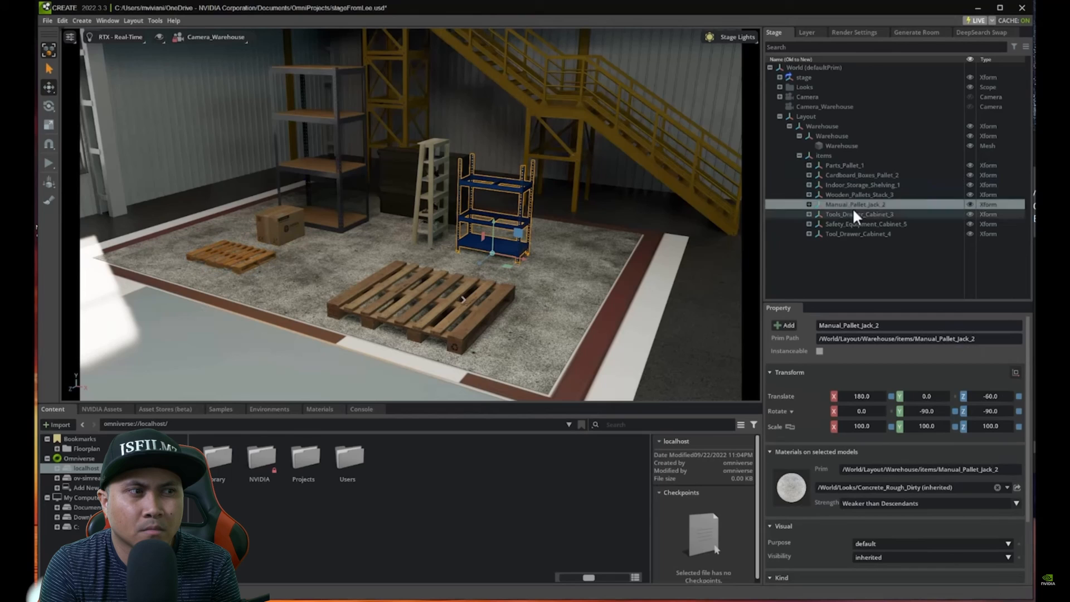
left_click(858, 214)
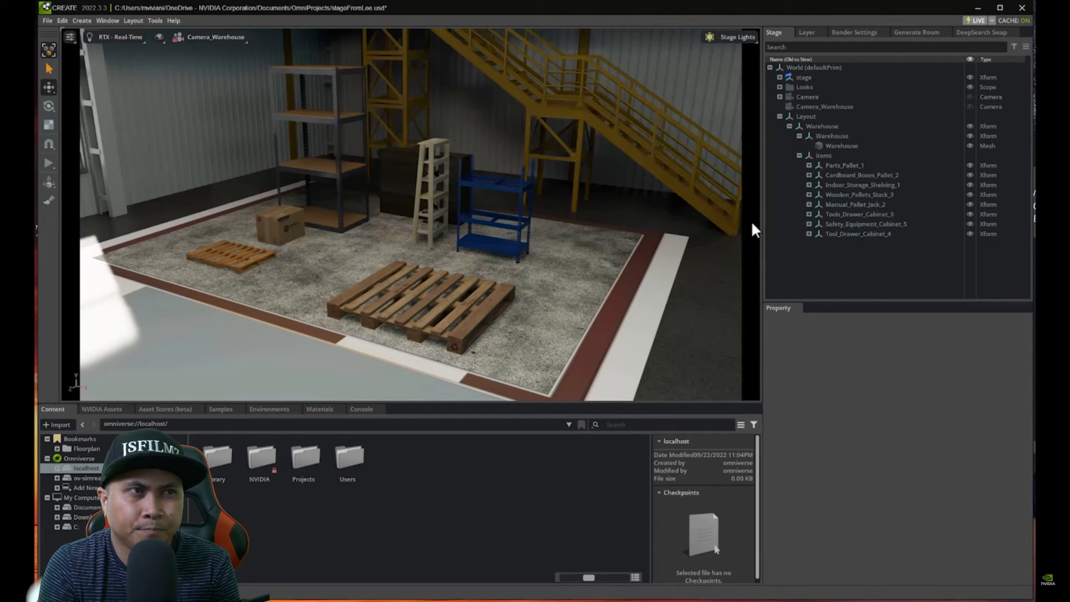
Switch the viewport back to the wide overview Camera
left_click(918, 32)
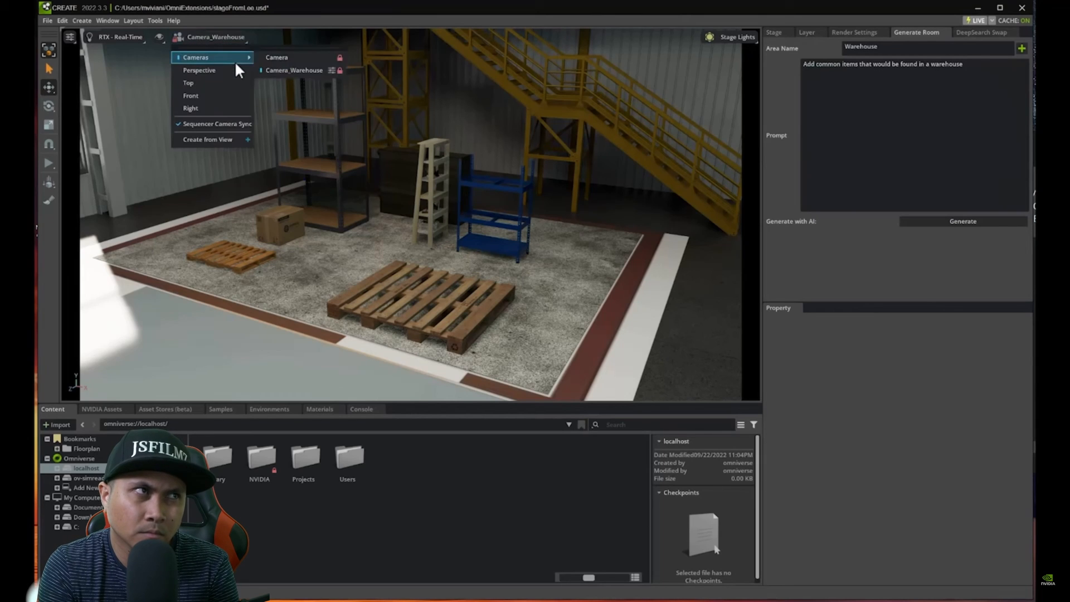
left_click(276, 57)
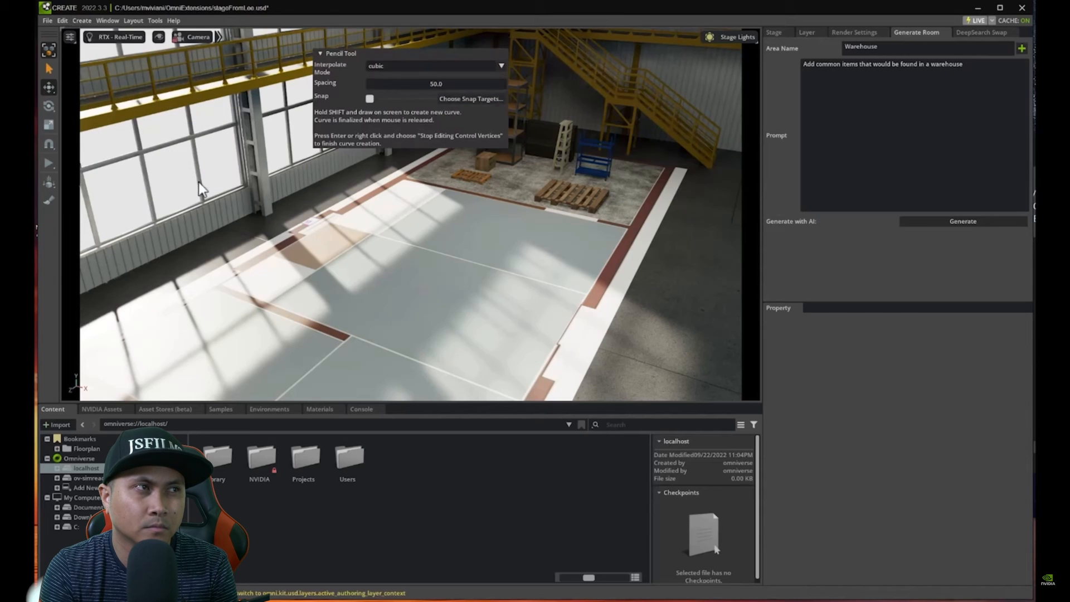
mouse_move(448, 200)
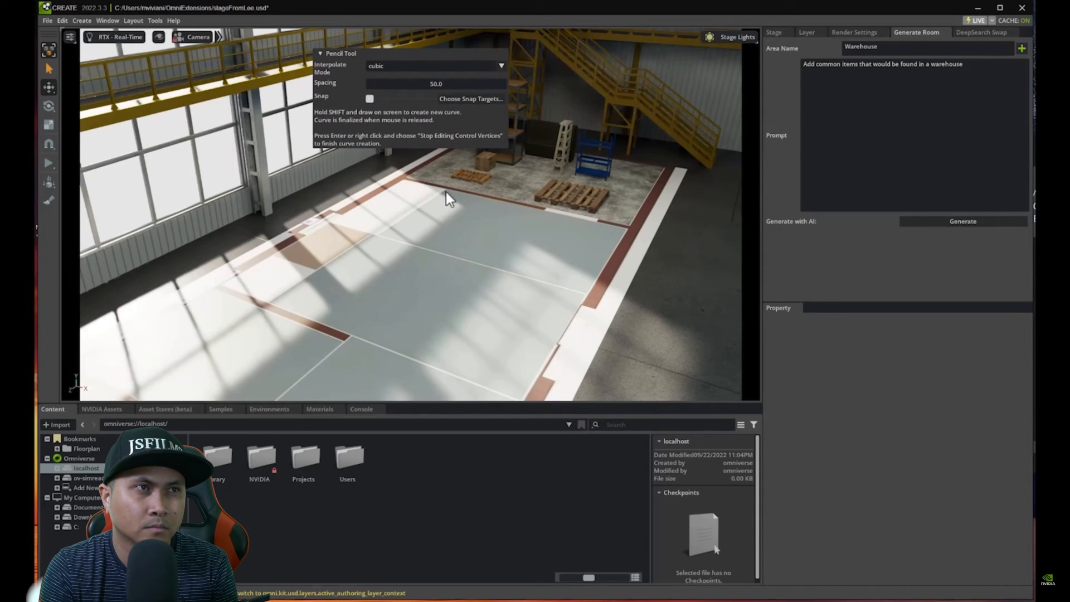
mouse_move(321, 302)
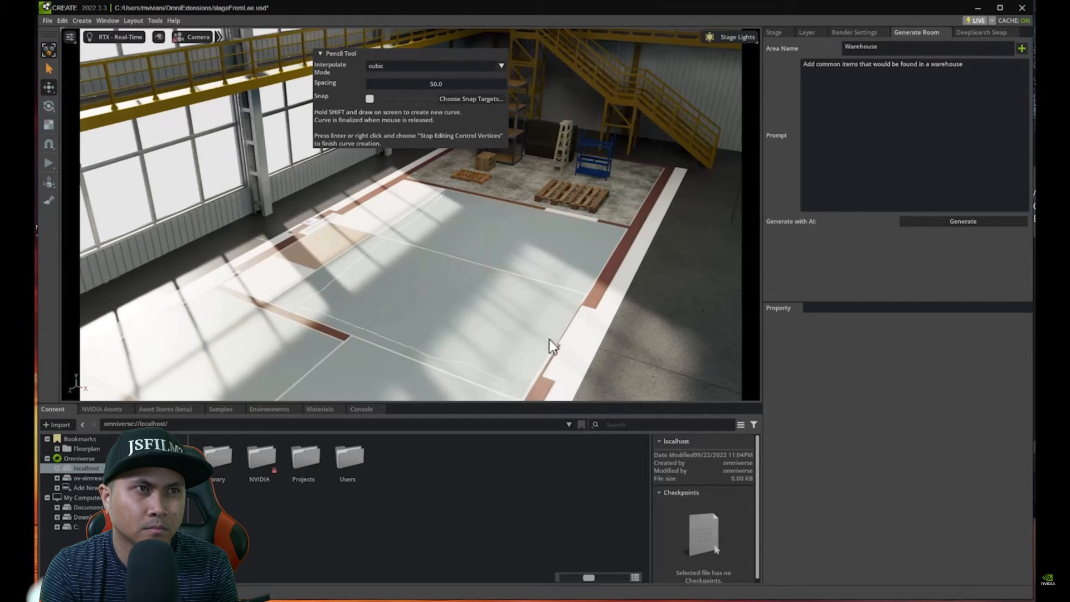
mouse_move(614, 238)
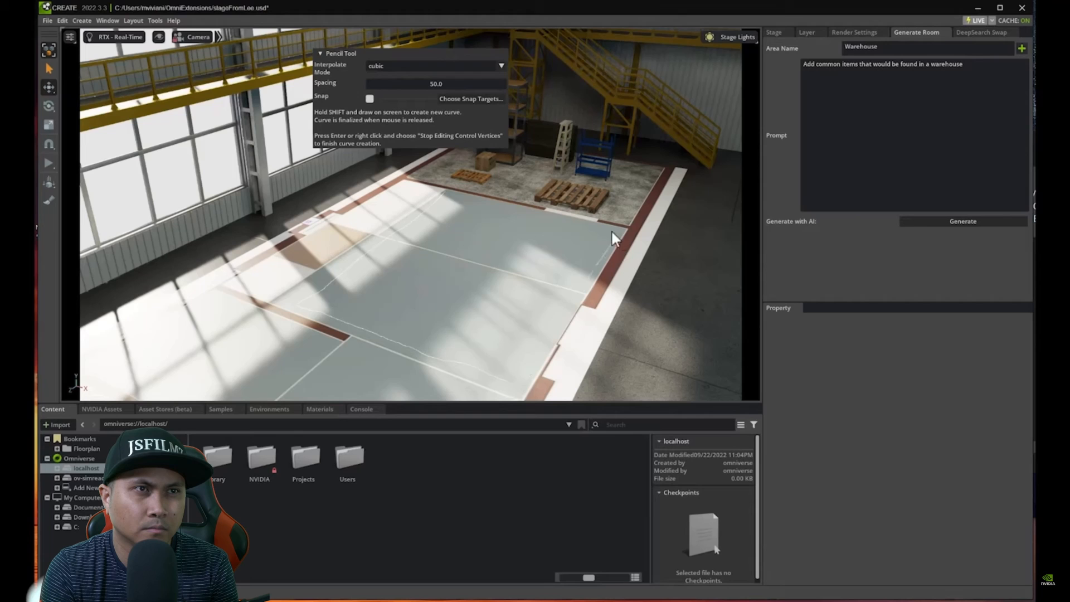
mouse_move(476, 207)
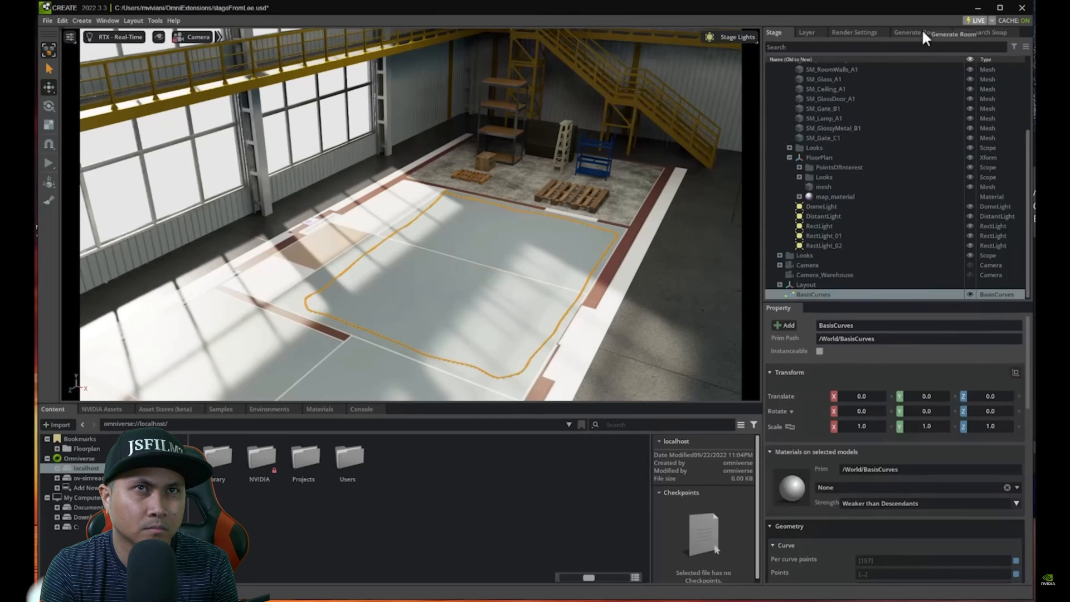
Create a Reception floor area named 'Reception' with rough concrete over the new outline
left_click(917, 33)
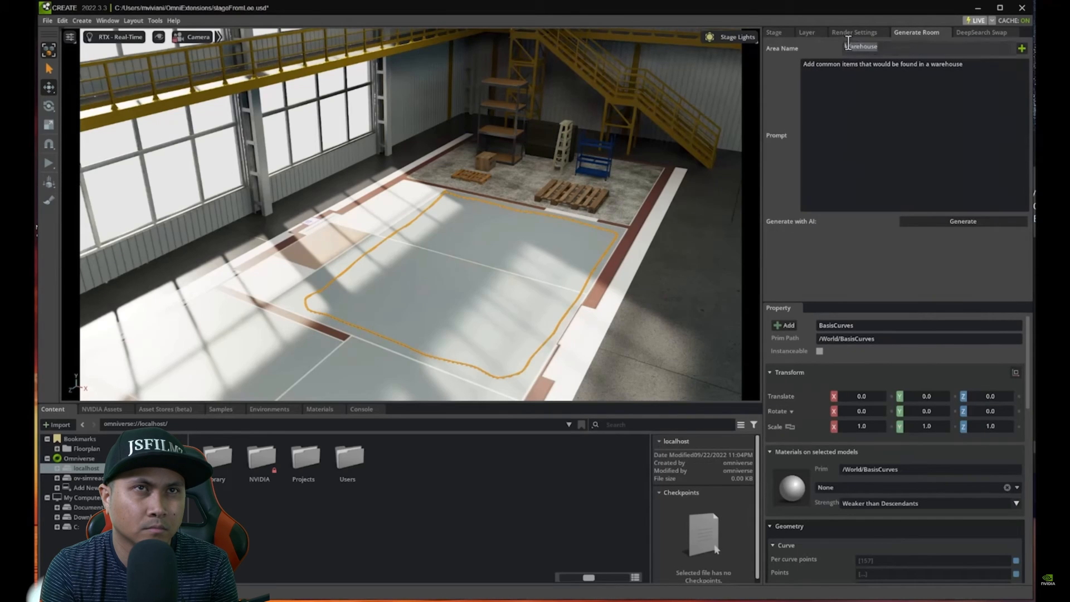
type("recep")
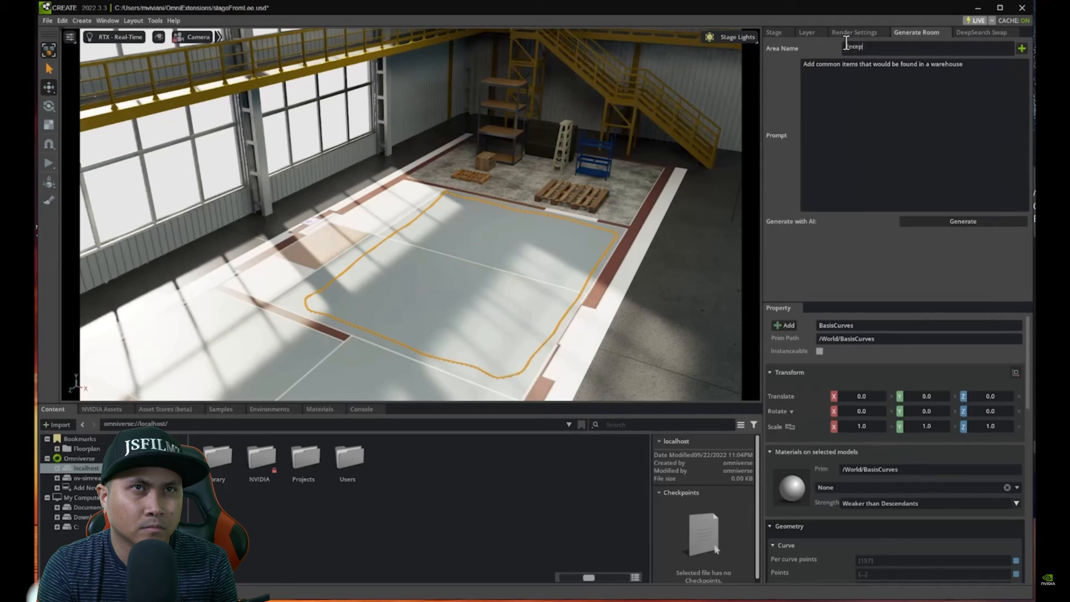
type("Reception")
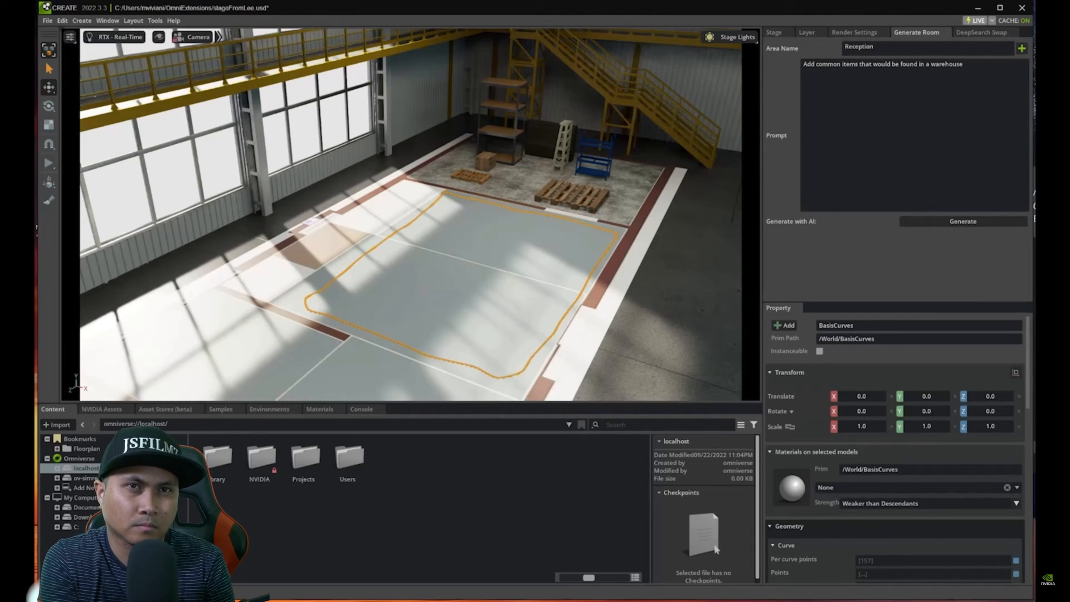
left_click(874, 47)
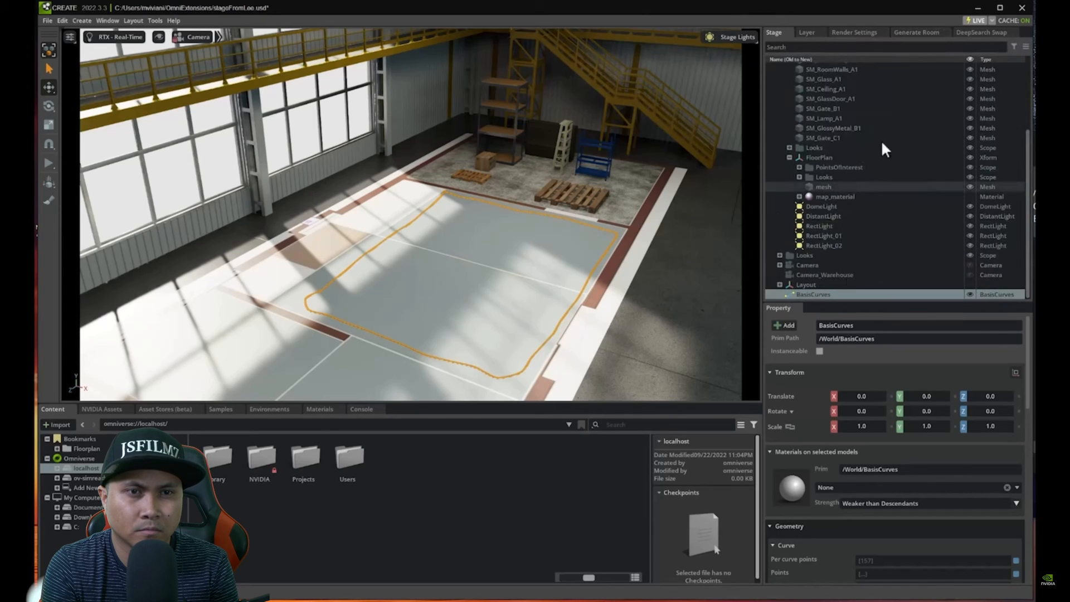
left_click(918, 32)
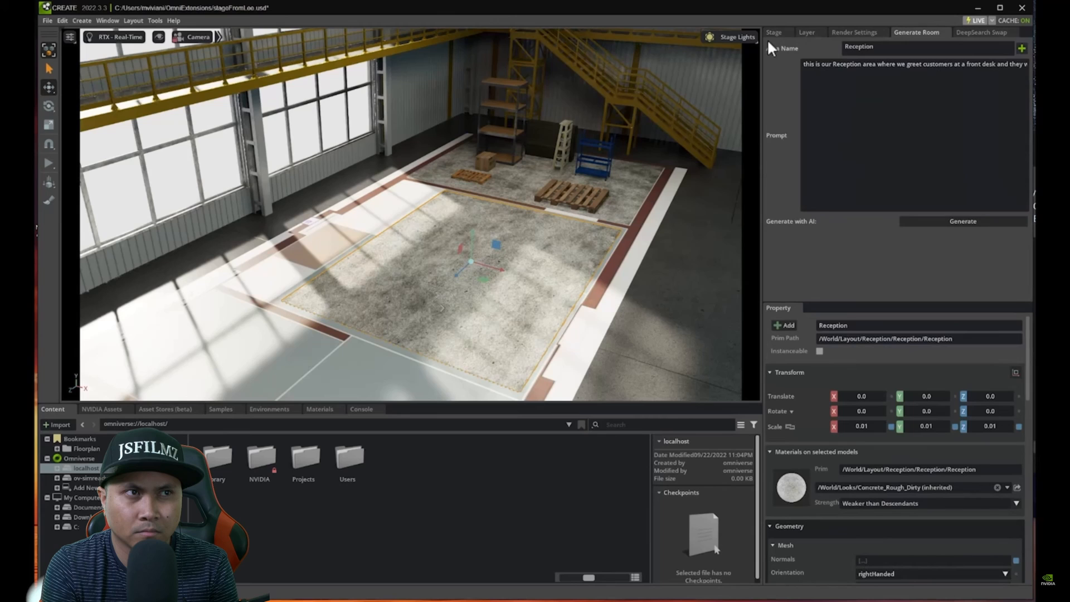
left_click(773, 32)
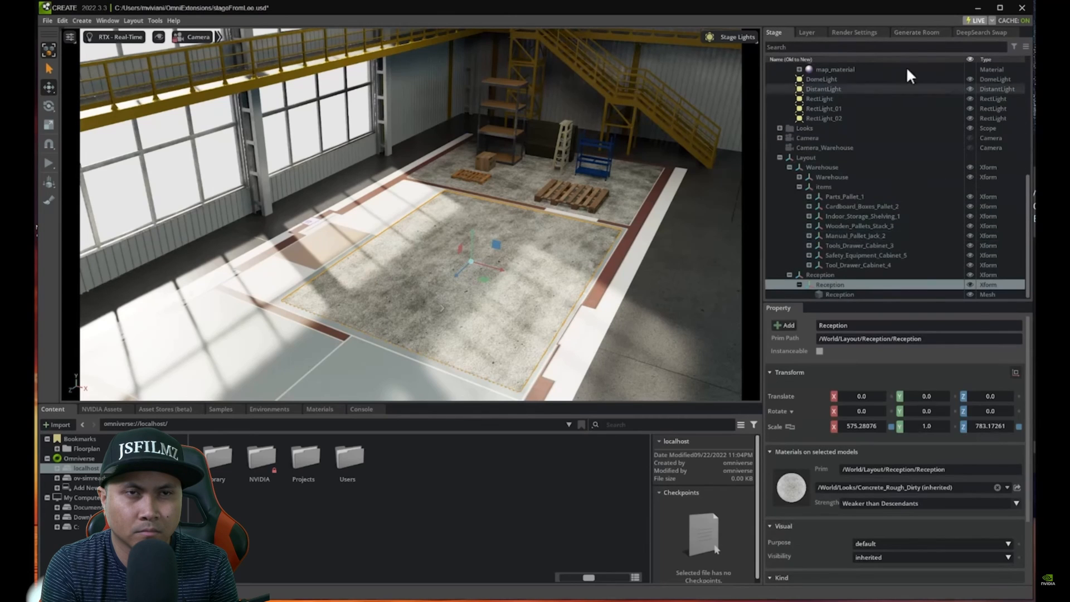
Generate AI lounge furniture for the Reception area and view it in the Stage hierarchy
left_click(916, 33)
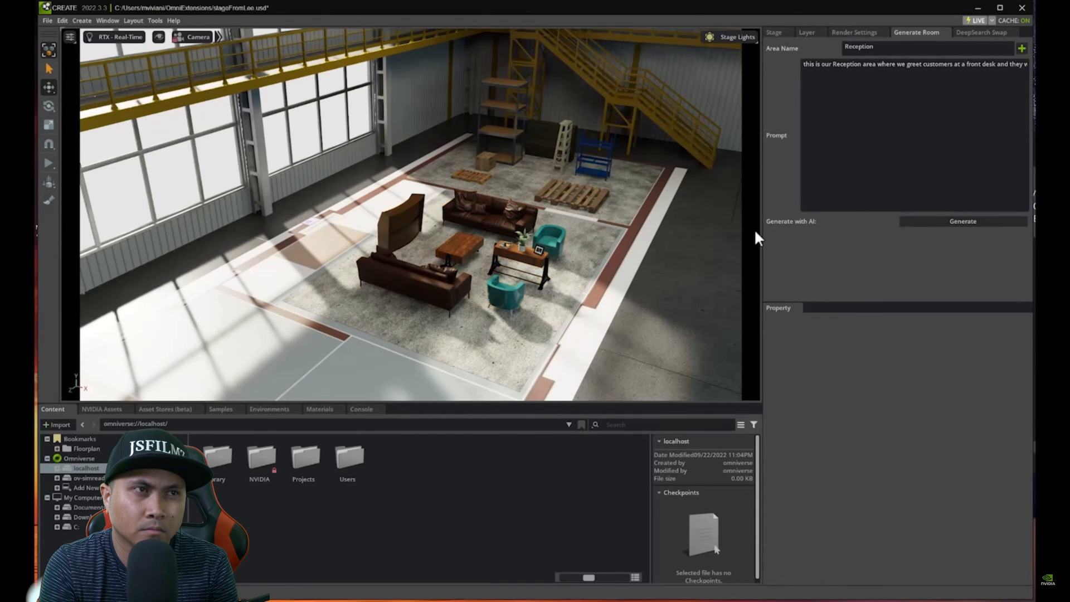
mouse_move(758, 176)
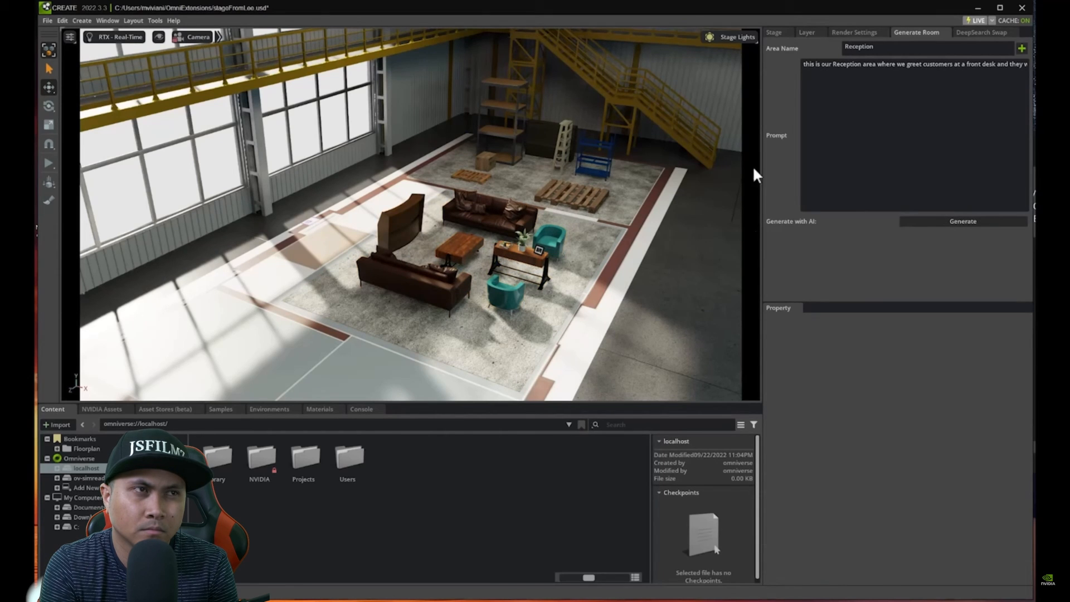
left_click(774, 32)
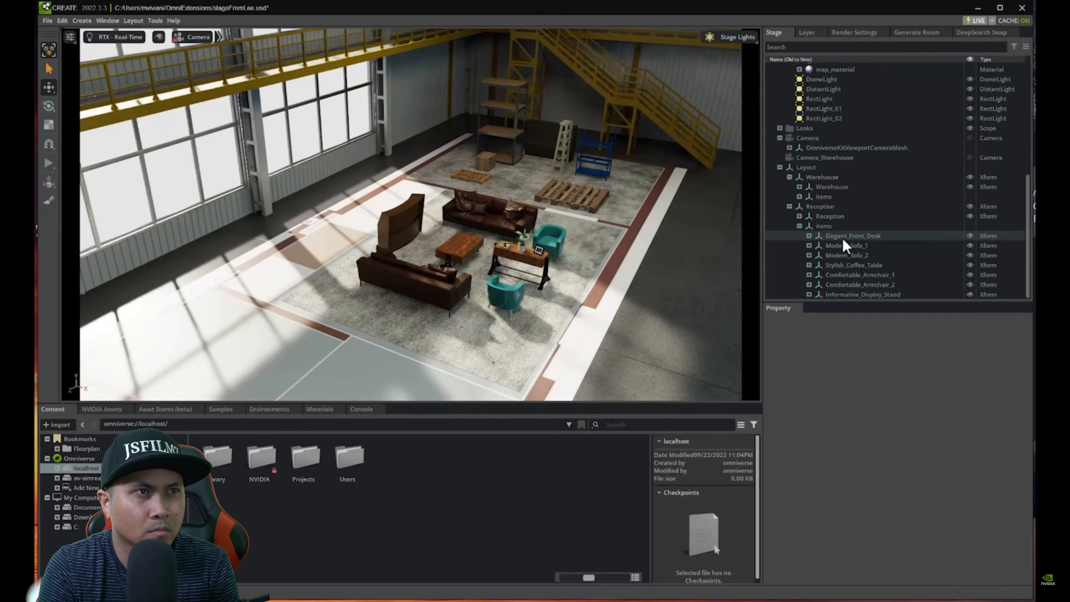
Inspect Elegant_Front_Desk, Modern_Sofa_1, Modern_Sofa_2, Stylish_Coffee_Table, Comfortable_Armchair_2 and the next Reception item
left_click(853, 235)
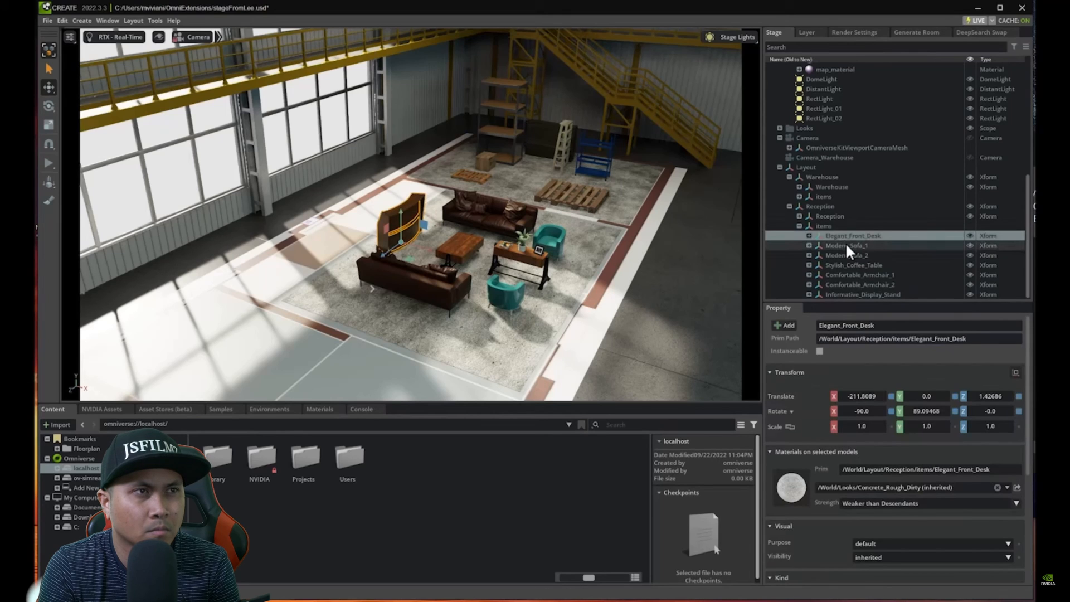
left_click(844, 246)
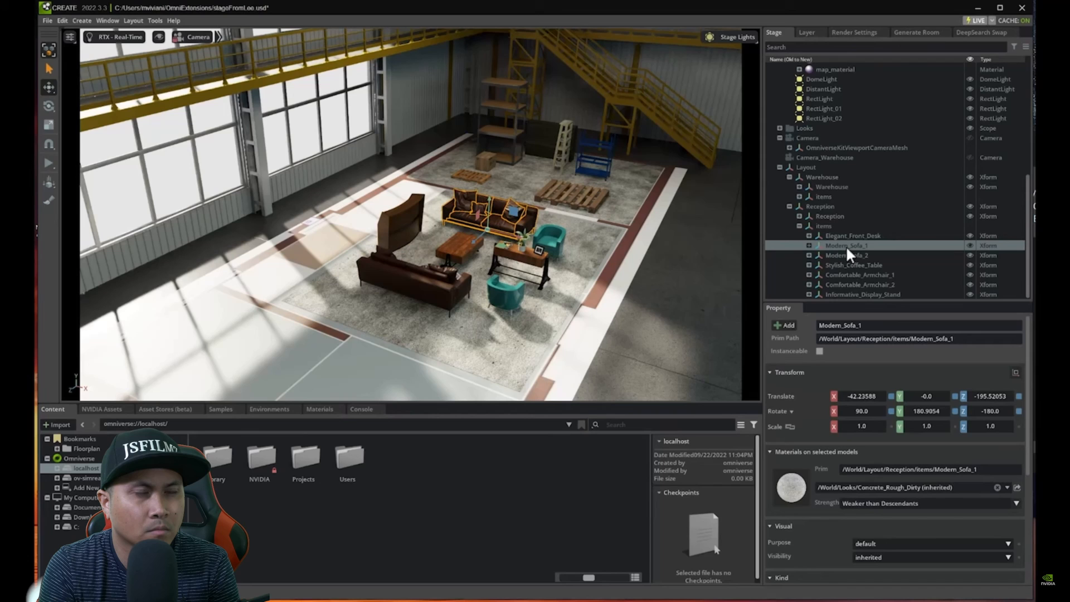
left_click(846, 254)
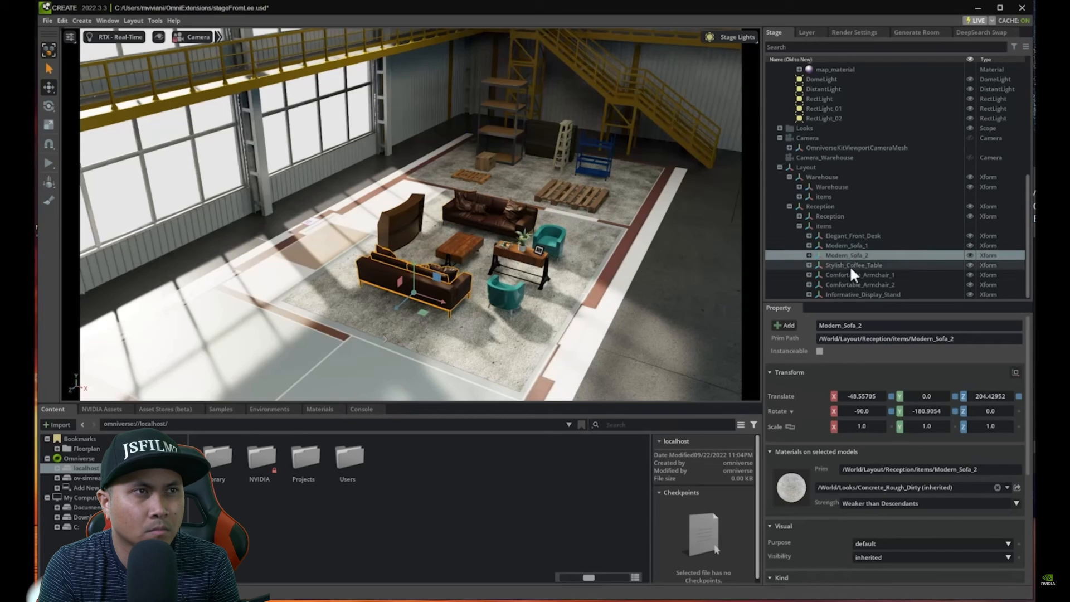
left_click(854, 265)
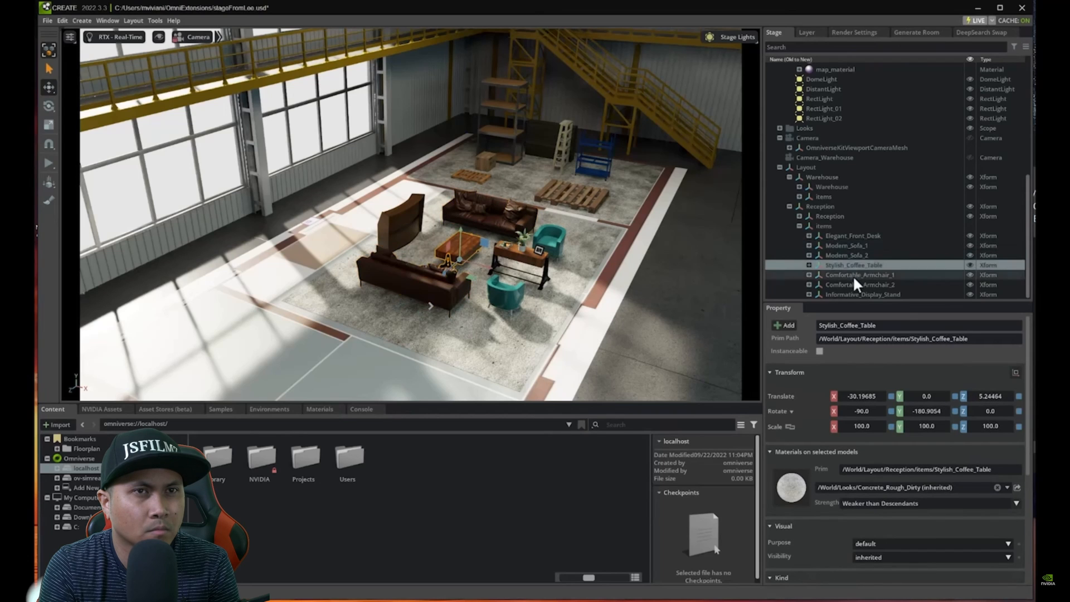
left_click(860, 284)
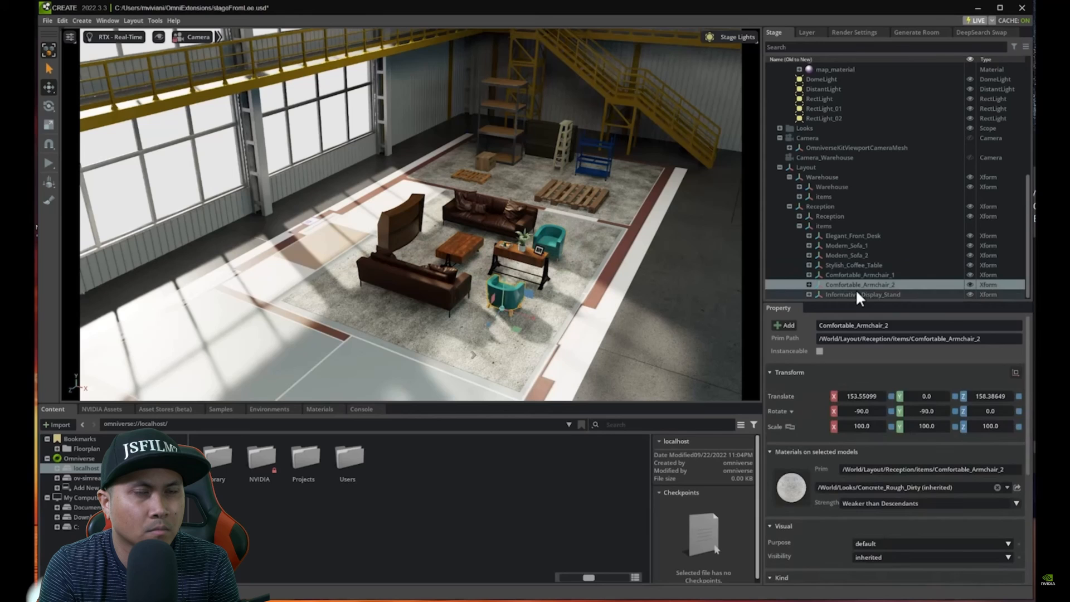
left_click(861, 295)
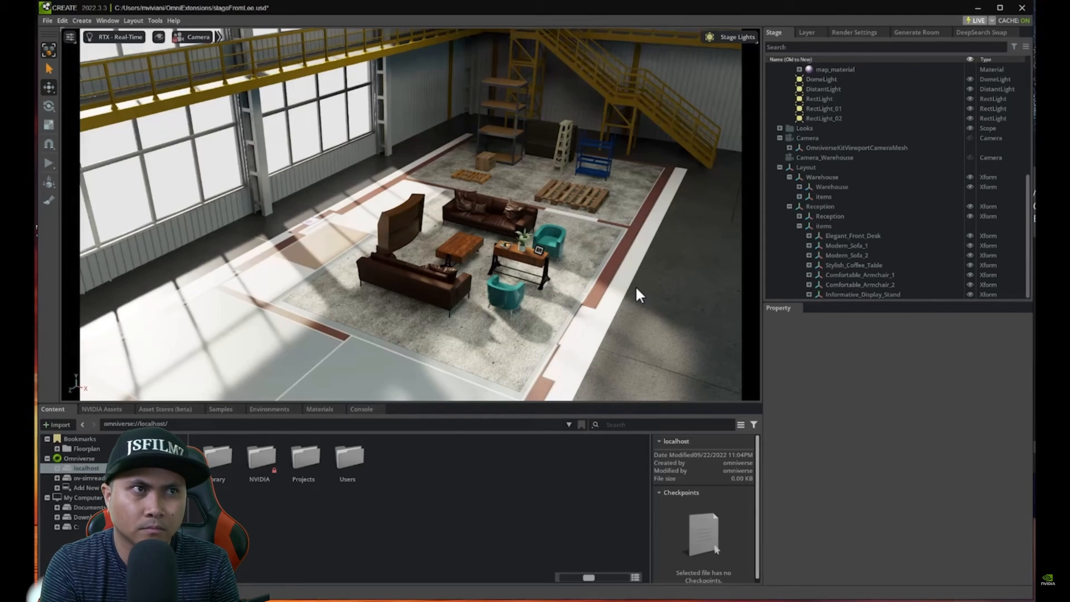
left_click(980, 33)
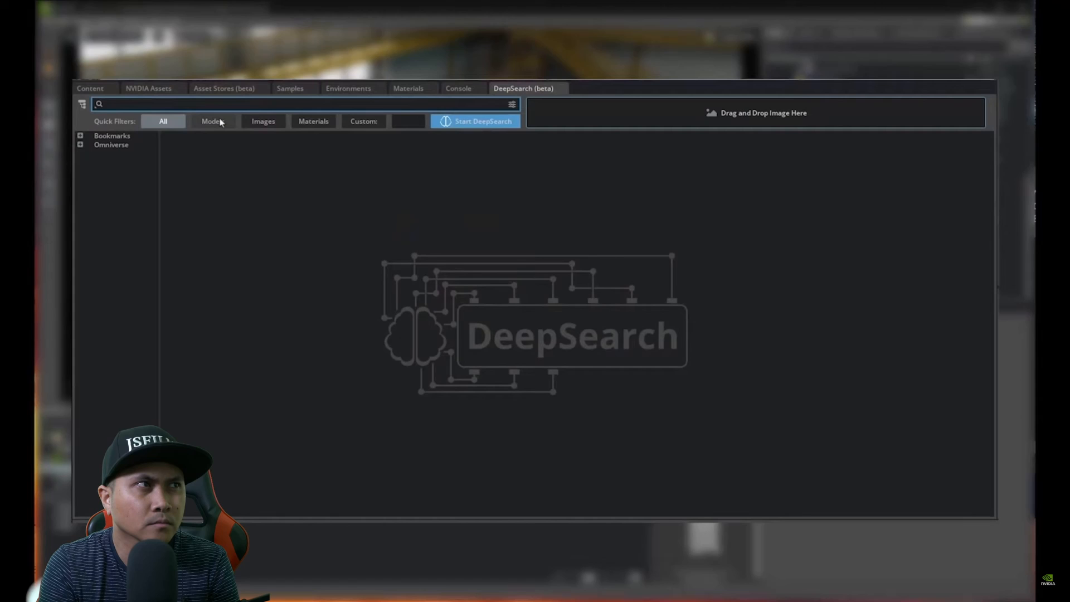
Run DeepSearch queries for tree, chair and office chair models in the asset library
type("tree")
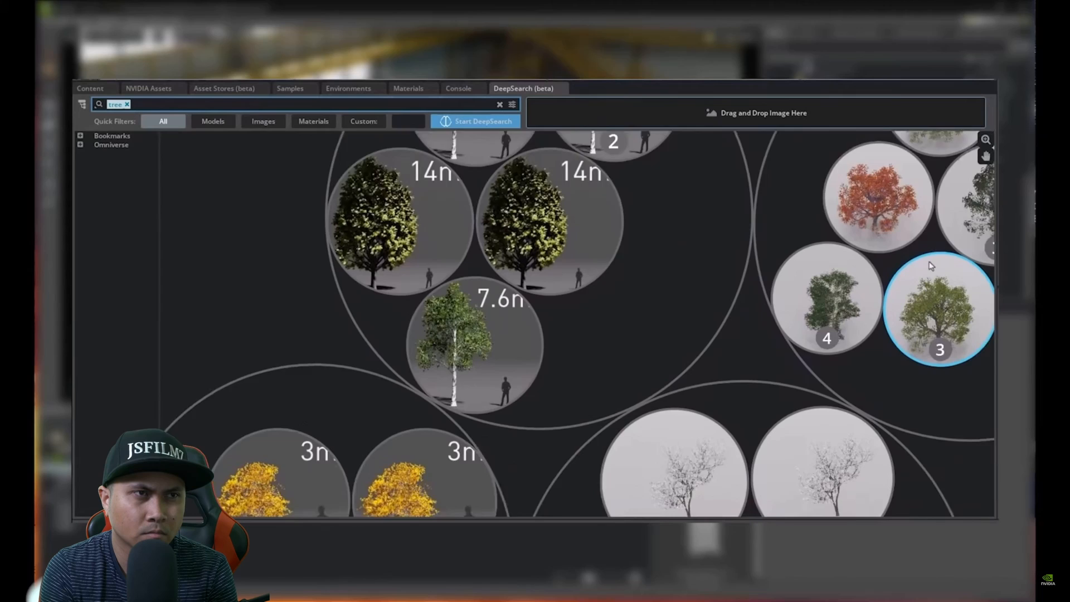
type("chair")
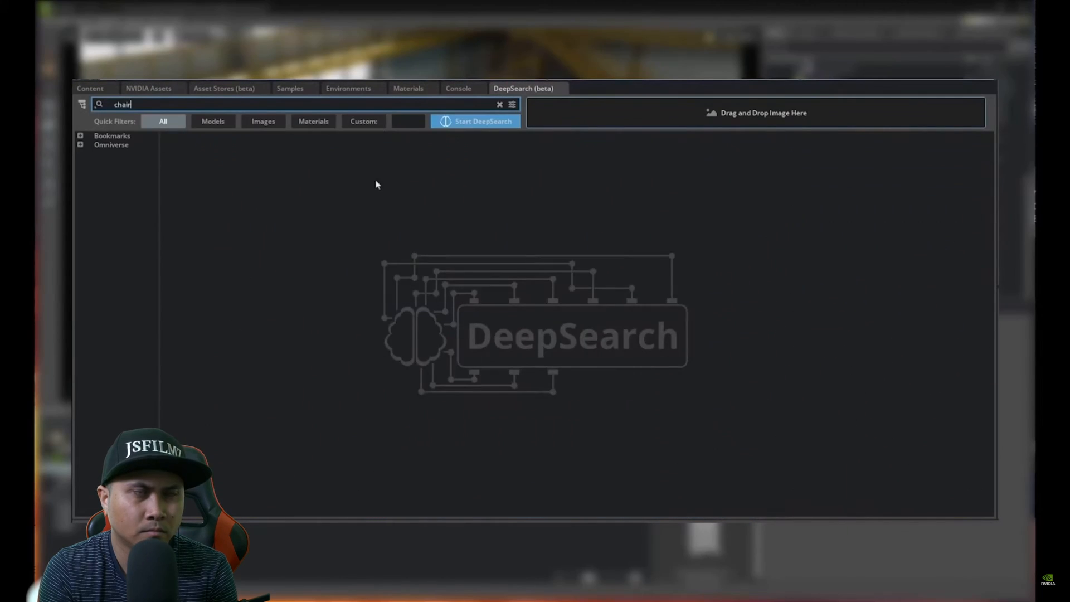
left_click(475, 120)
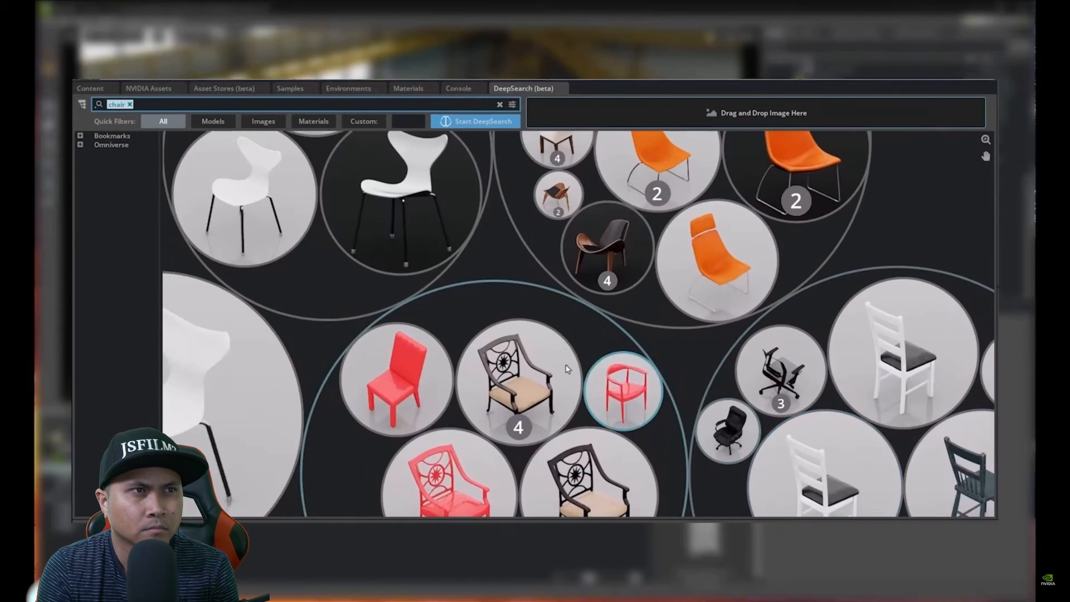
type("of")
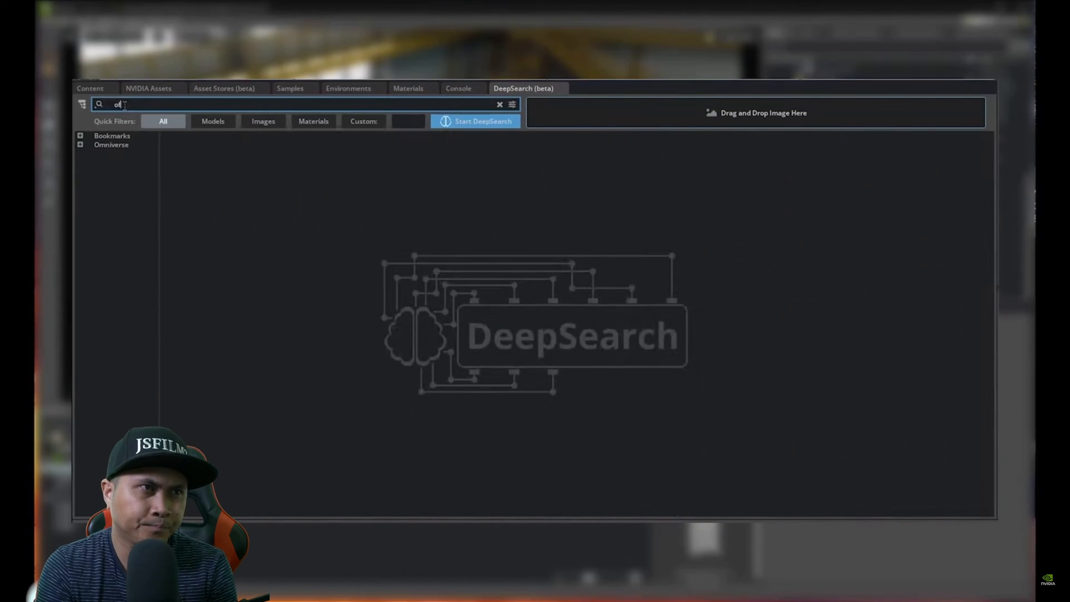
type("office chair")
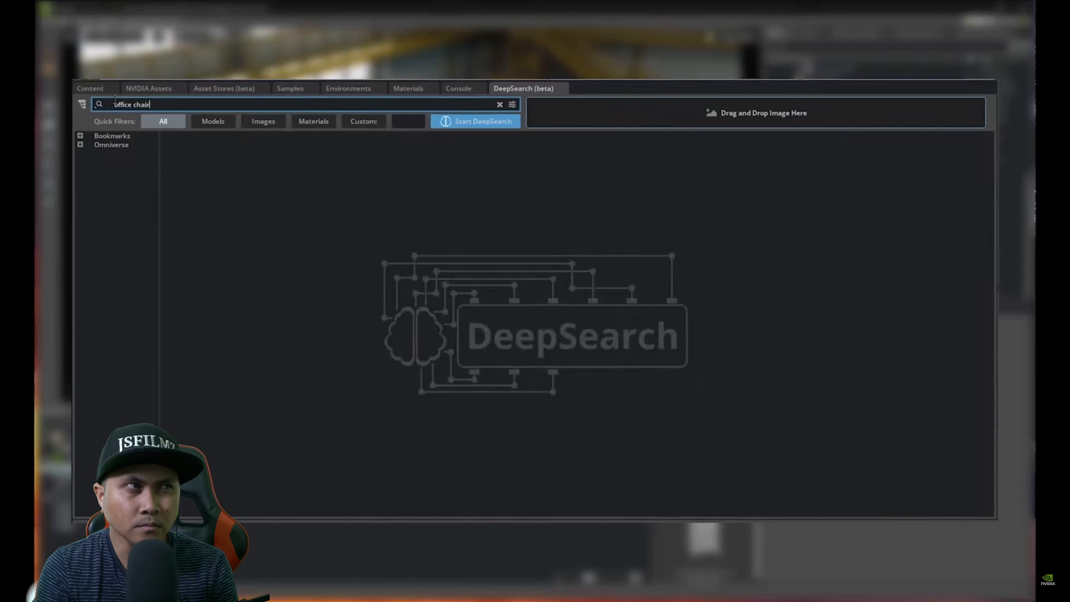
left_click(474, 120)
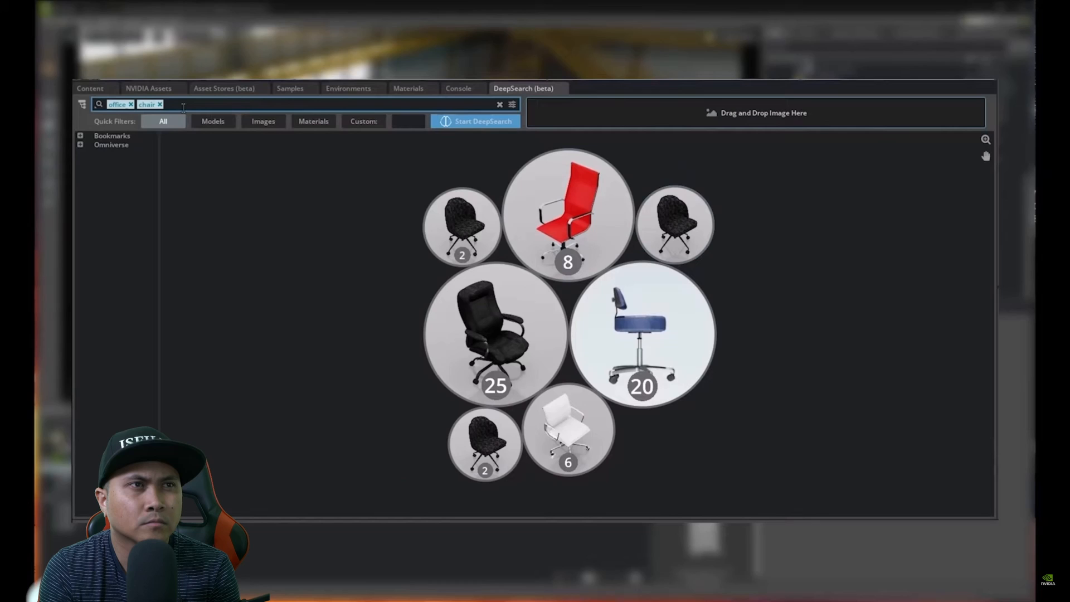
type("rece")
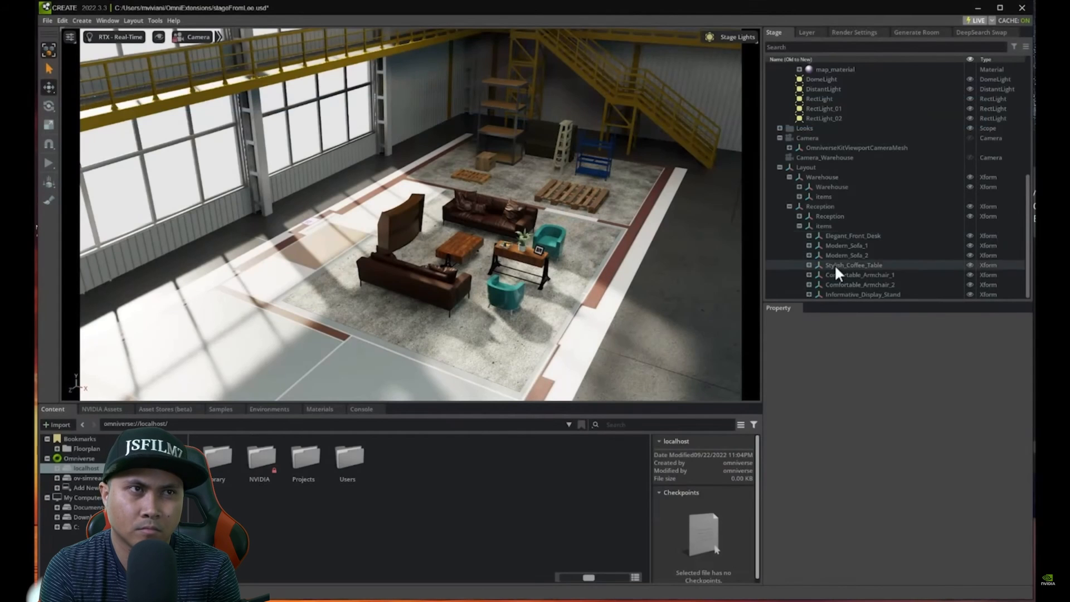
Select Modern_Sofa_1, frame it, and load it into the DeepSearch Swap panel
left_click(846, 245)
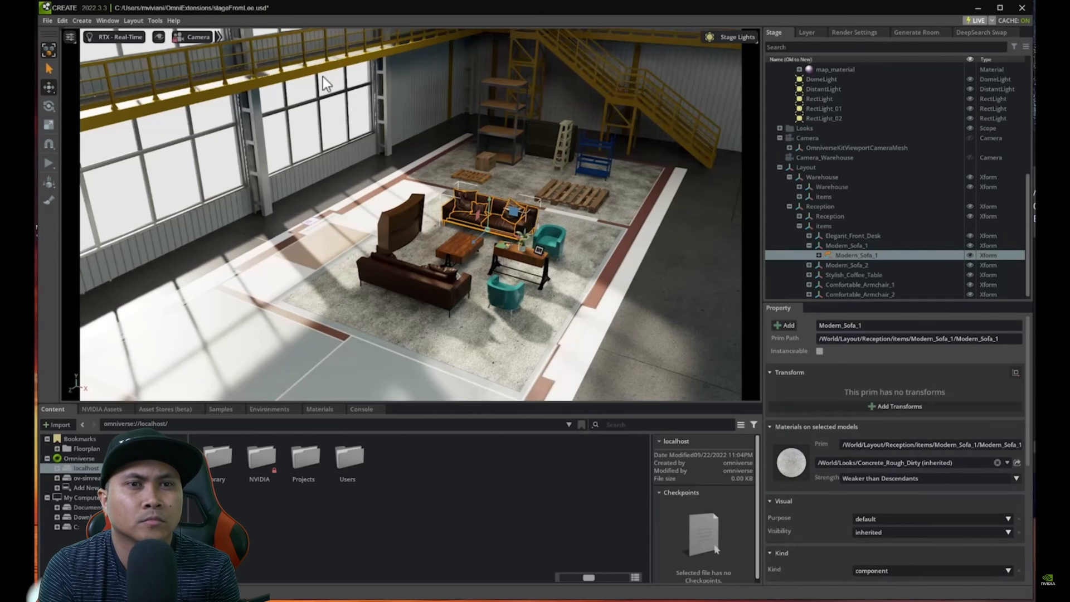
left_click(198, 37)
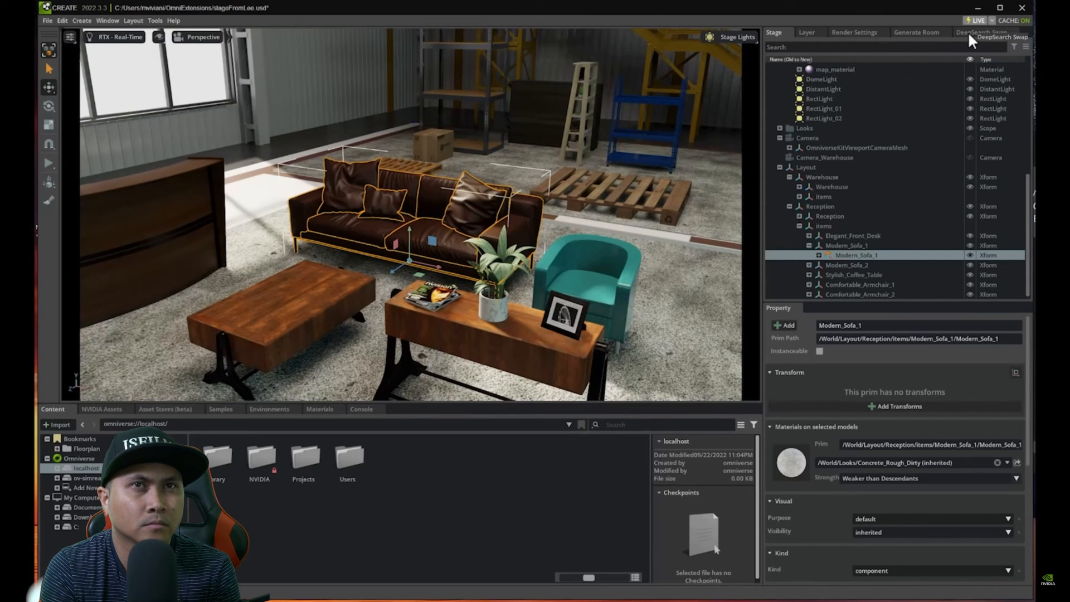
left_click(981, 33)
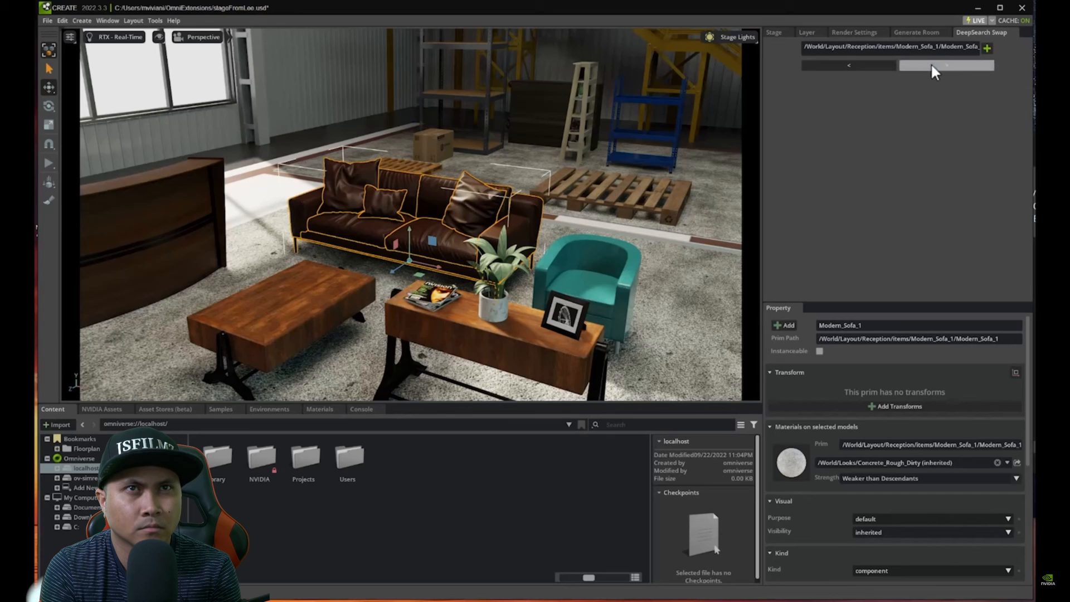
Cycle the sofa through DeepSearch Swap alternatives and settle on the brown leather design
left_click(947, 64)
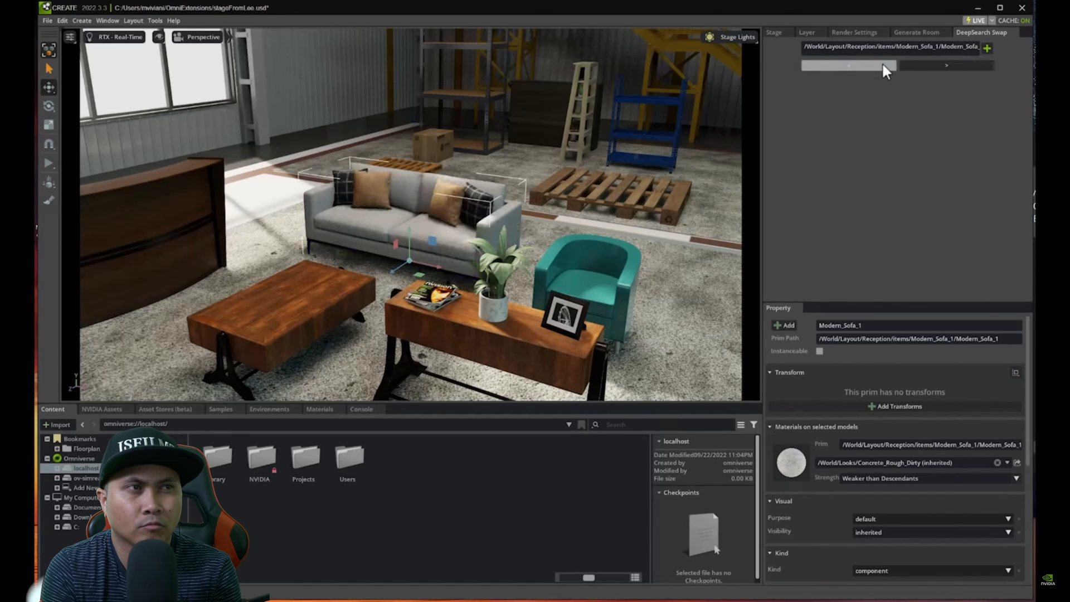
left_click(947, 64)
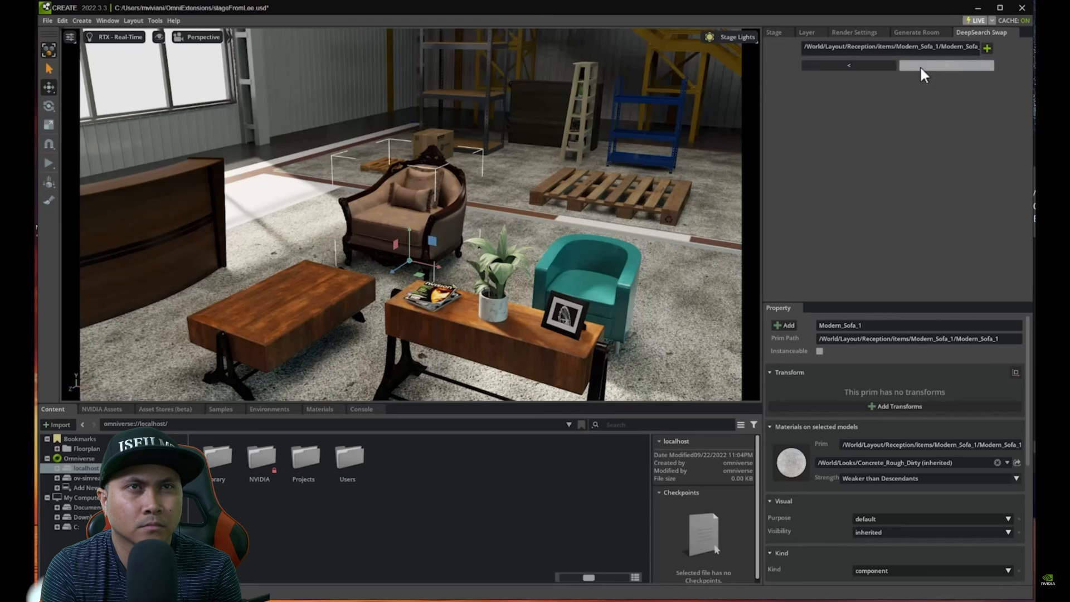
left_click(946, 65)
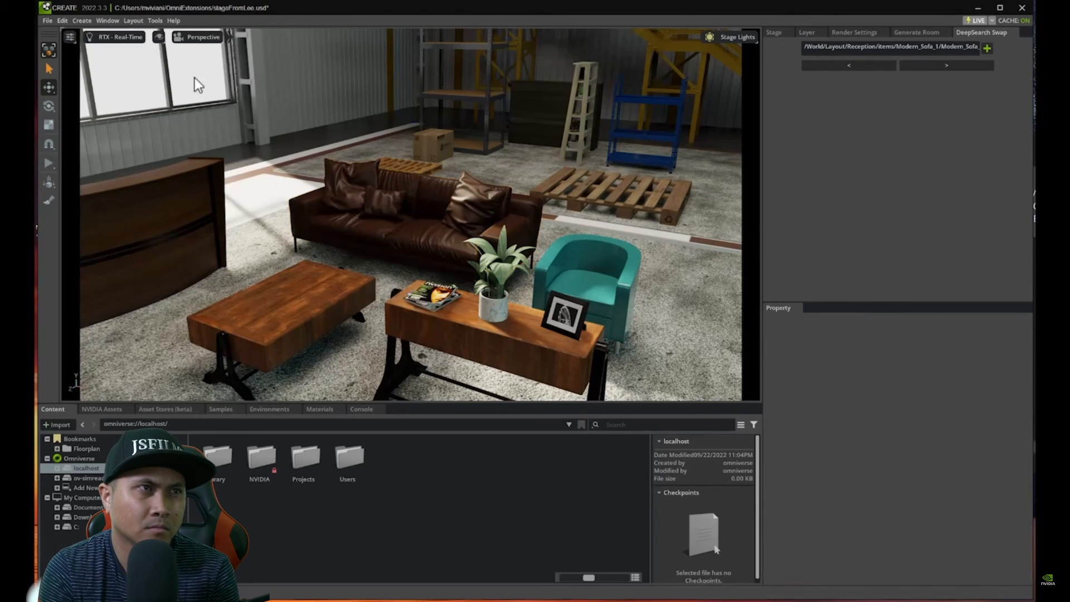
Switch the viewport to the warehouse overview Camera from the Cameras list
left_click(202, 37)
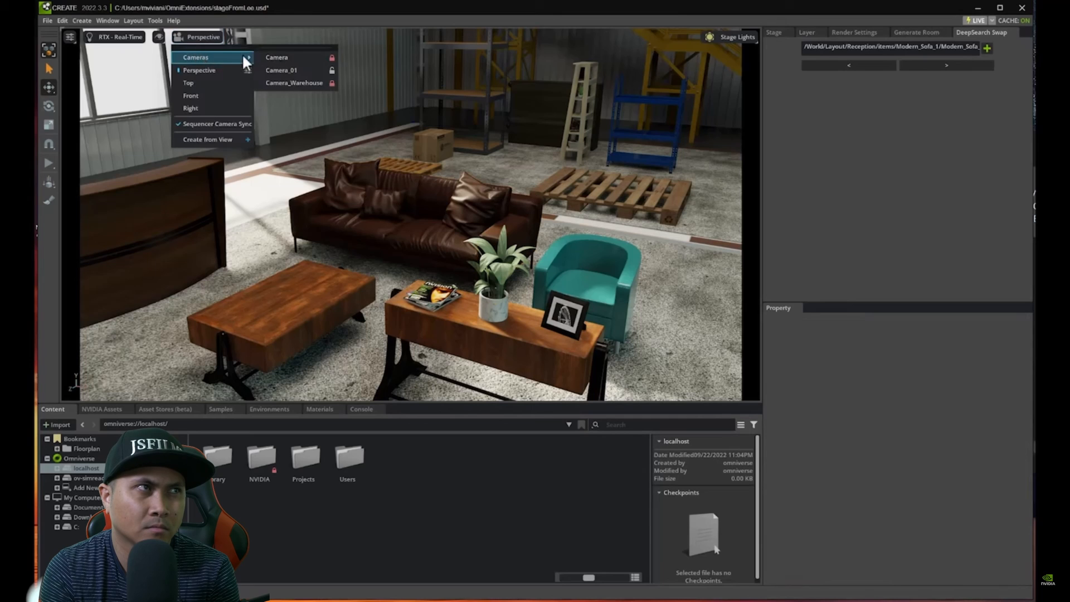
left_click(277, 57)
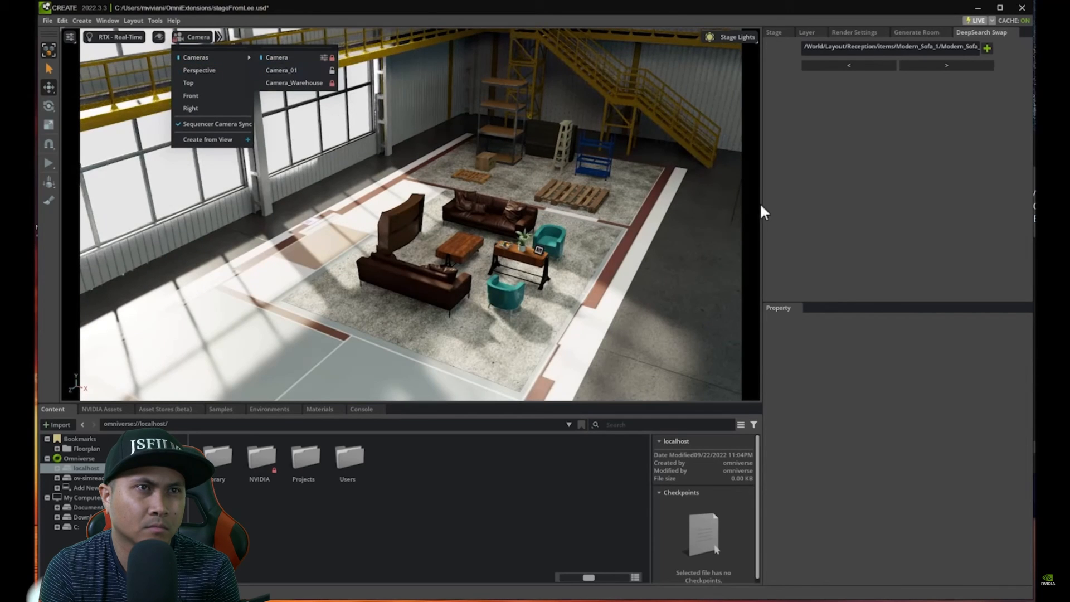